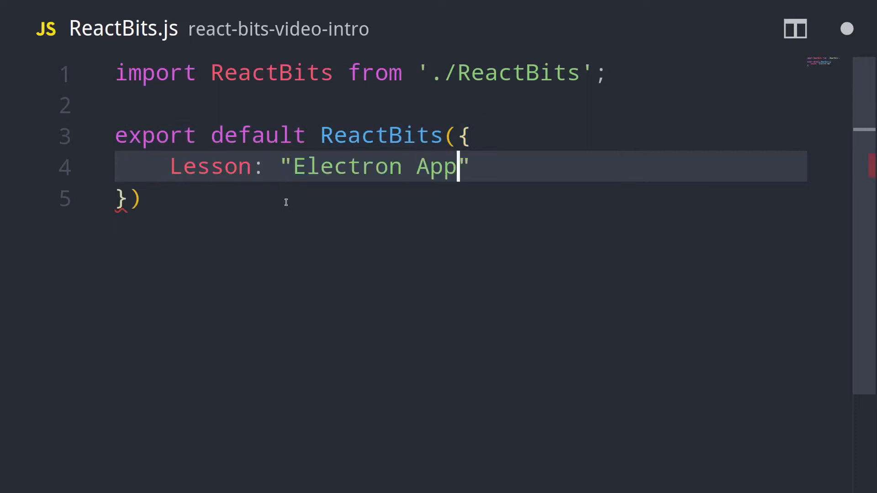
# Complete the Lesson string with 'using Create React App' and add Author "Damodar Lohani"
pyautogui.write('using Create React App",')
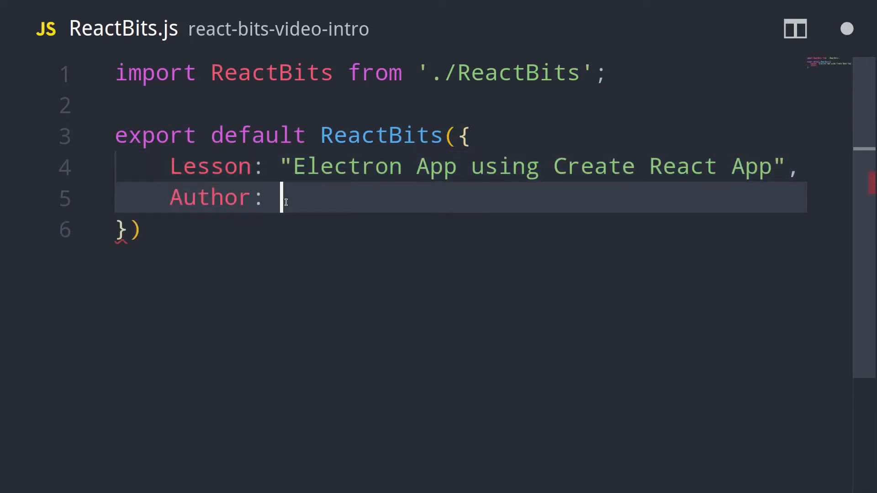
pyautogui.write('"Damodar Lohani",')
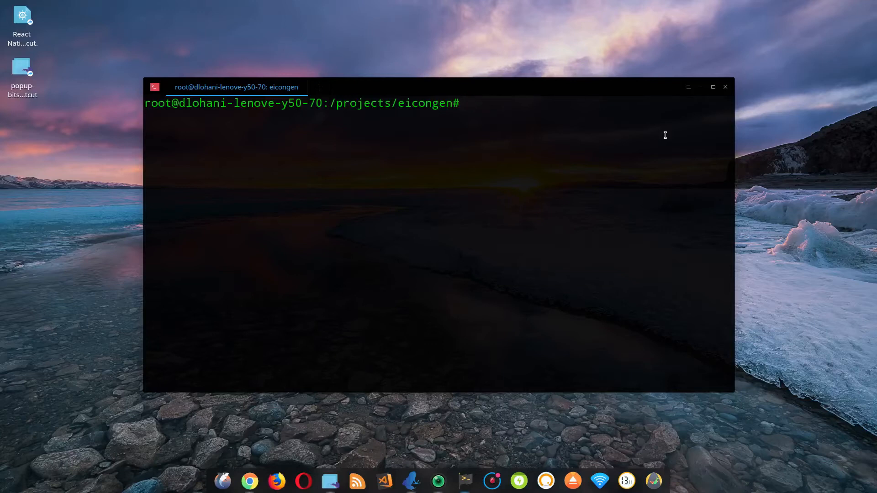
# Enter yarn global add create-react-app, then cancel it with Ctrl+C before it runs
pyautogui.write('yarn global')
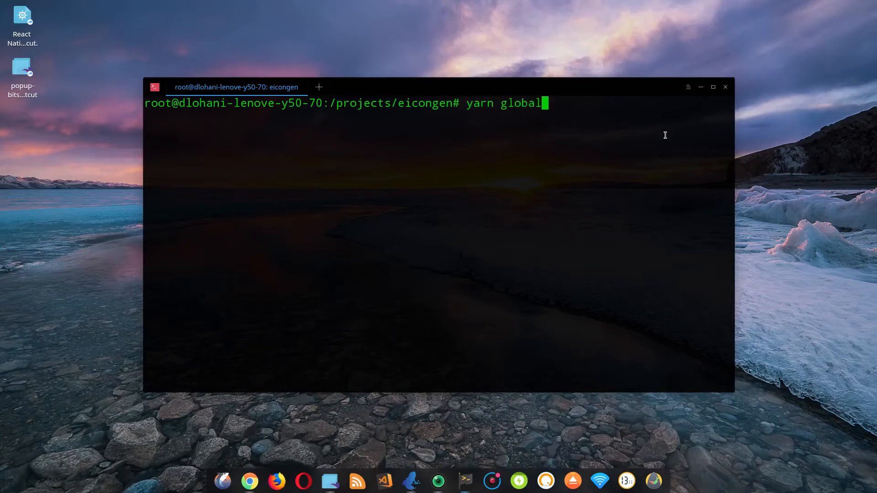
pyautogui.write('add crea')
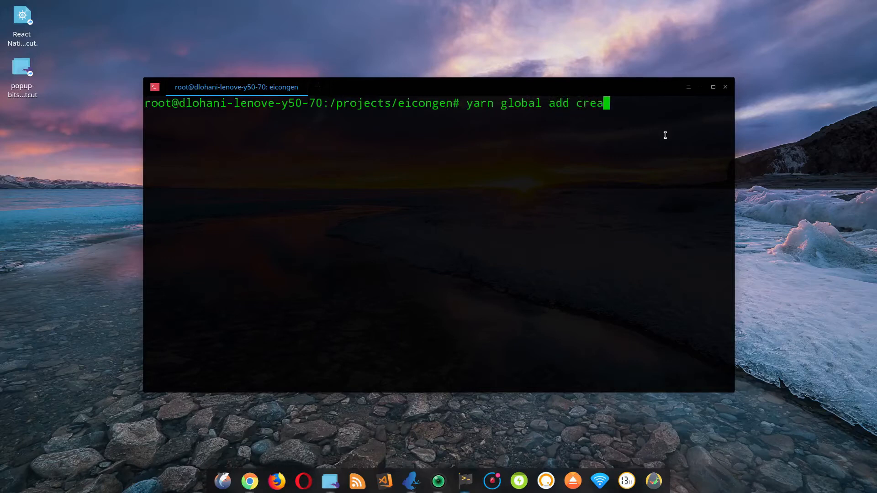
pyautogui.write('te-rea')
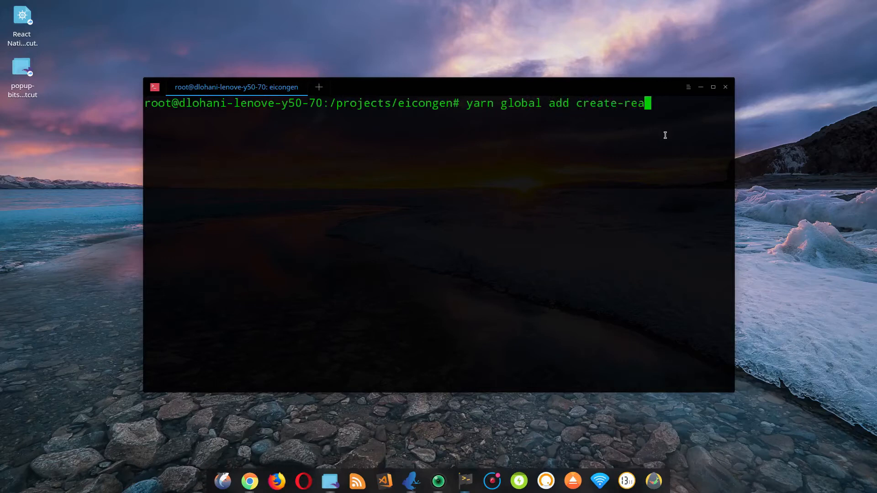
pyautogui.write('ct-app')
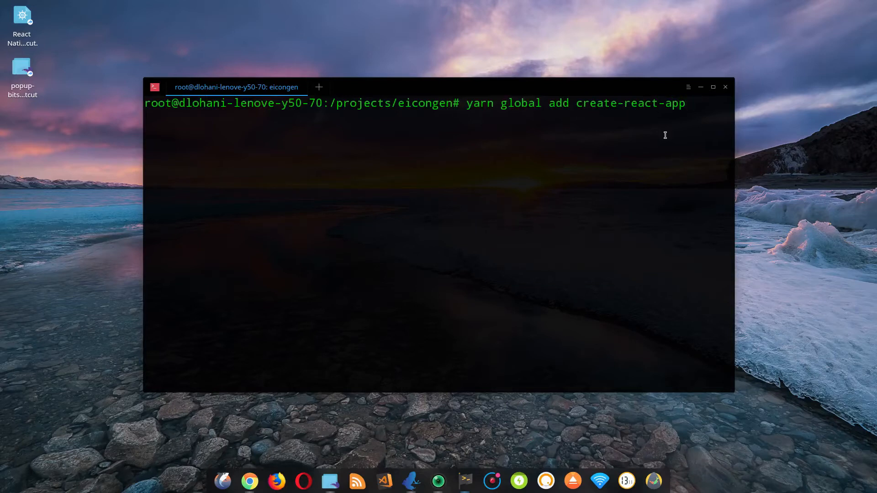
pyautogui.press('ctrl+c')
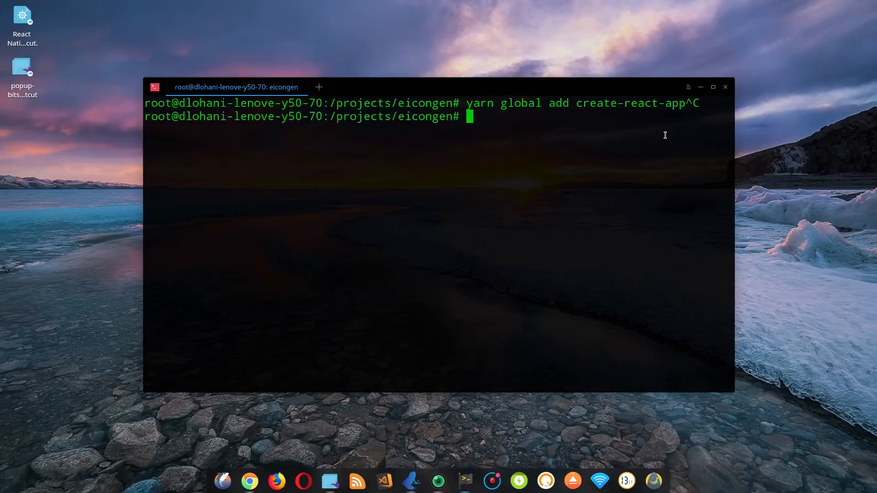
# Run create-react-app -V to confirm the installed version (1.4.3)
pyautogui.write('creact')
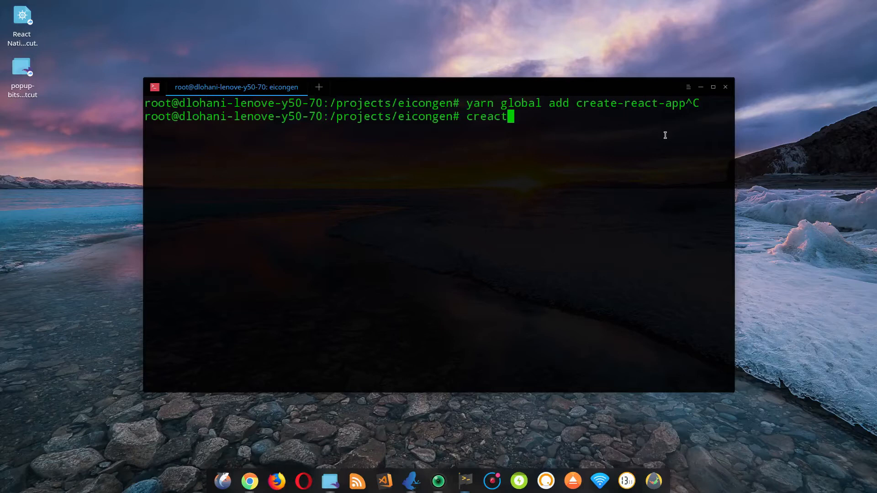
pyautogui.write('create-react-app -V')
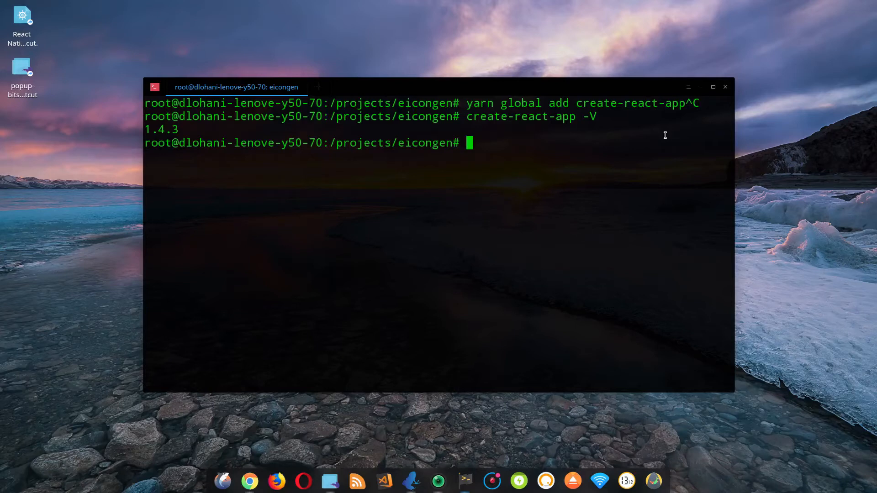
# Run create-react-app react-electron to scaffold the new React project
pyautogui.write('cre')
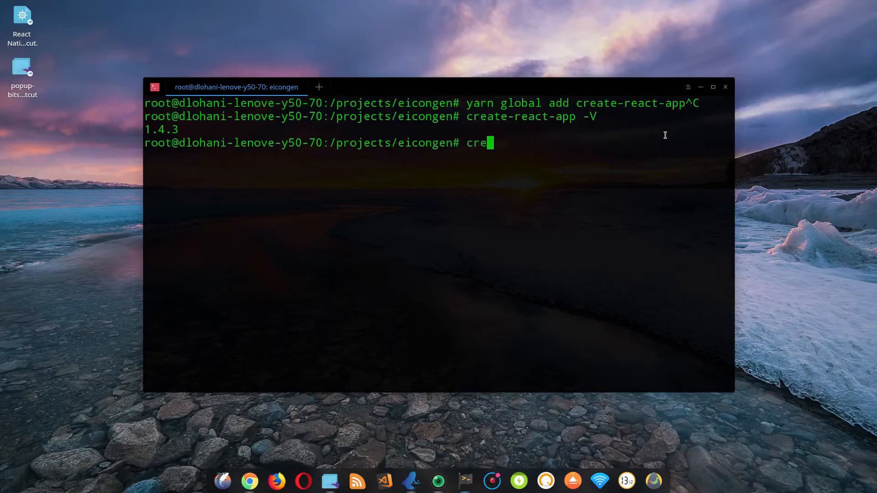
pyautogui.write('ate-react-app')
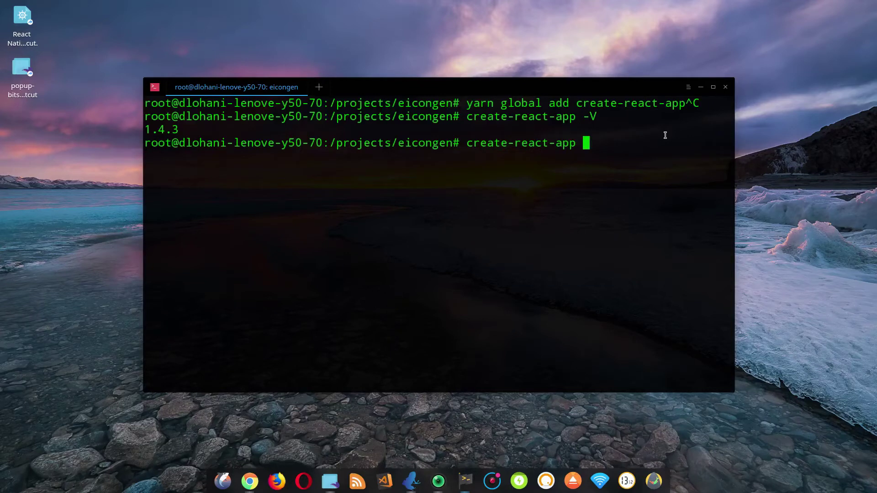
pyautogui.write('react-ele')
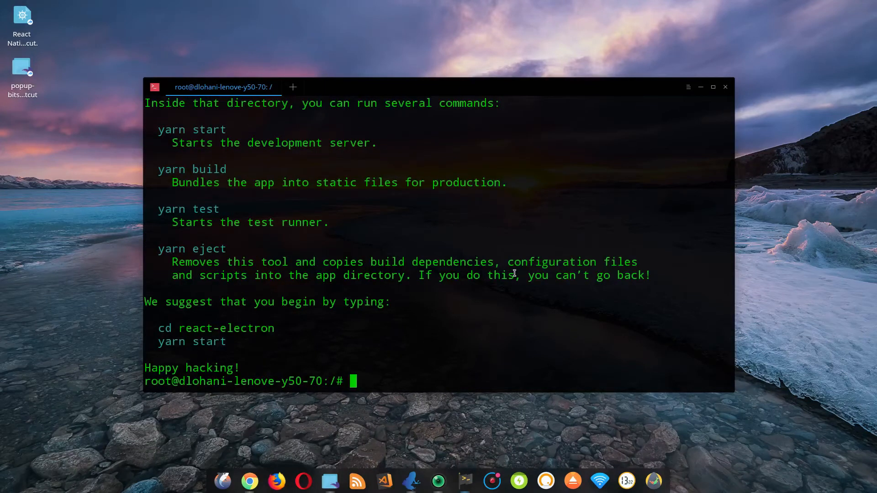
# cd into react-electron and run yarn add electron electron-builder foreman
pyautogui.write('ce')
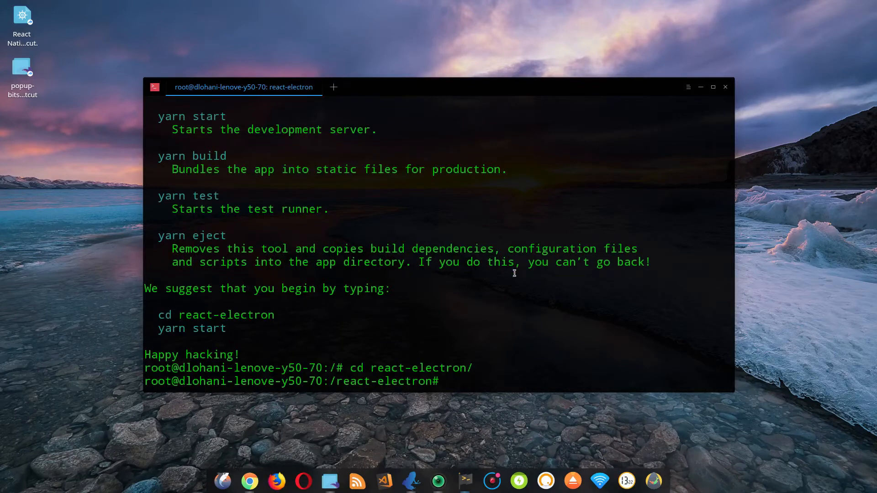
pyautogui.write('yarn add')
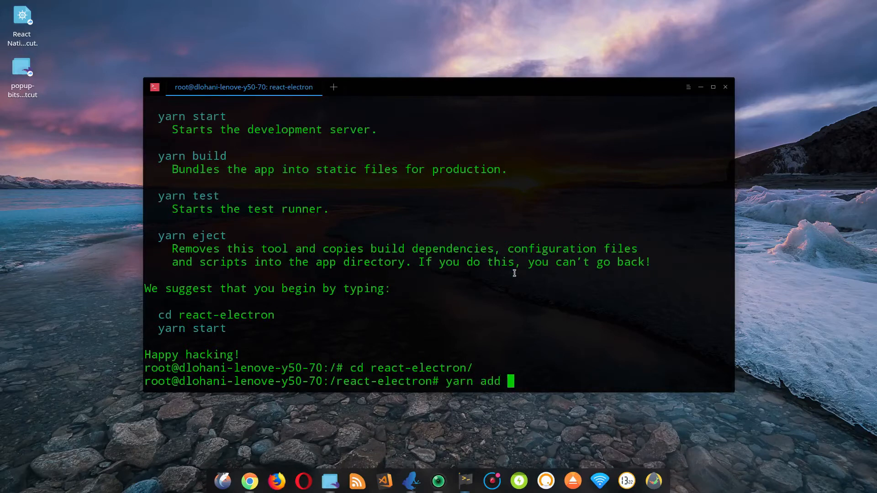
pyautogui.write('electron ele')
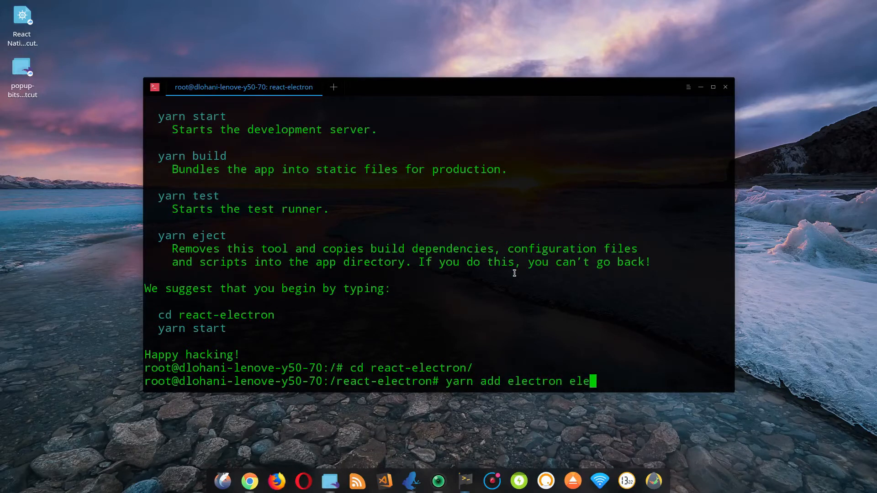
pyautogui.write('ctron-bu')
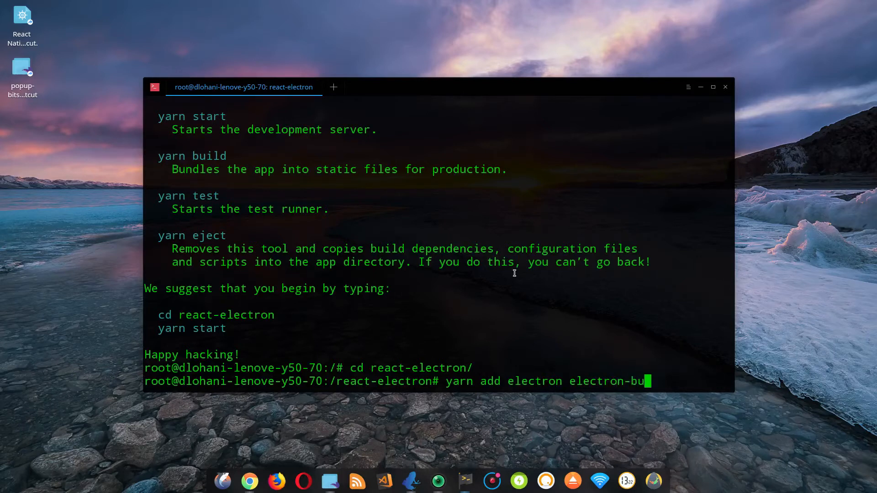
pyautogui.write('ilder')
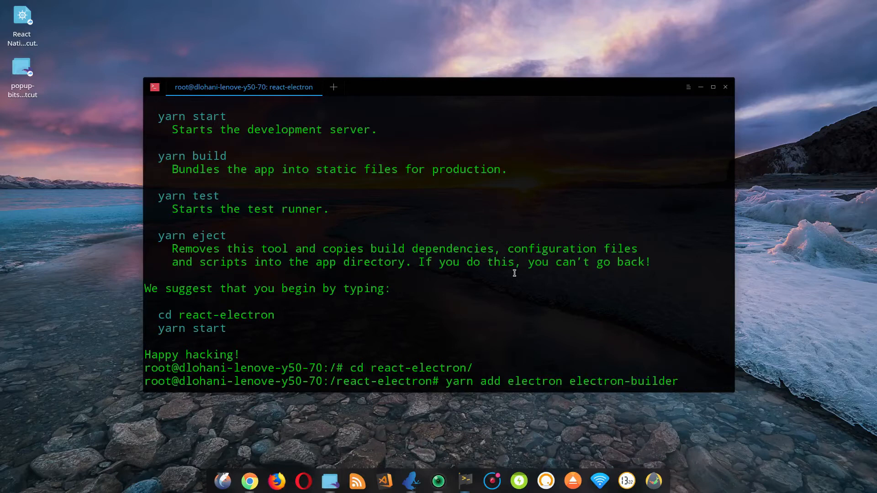
pyautogui.write('foreman')
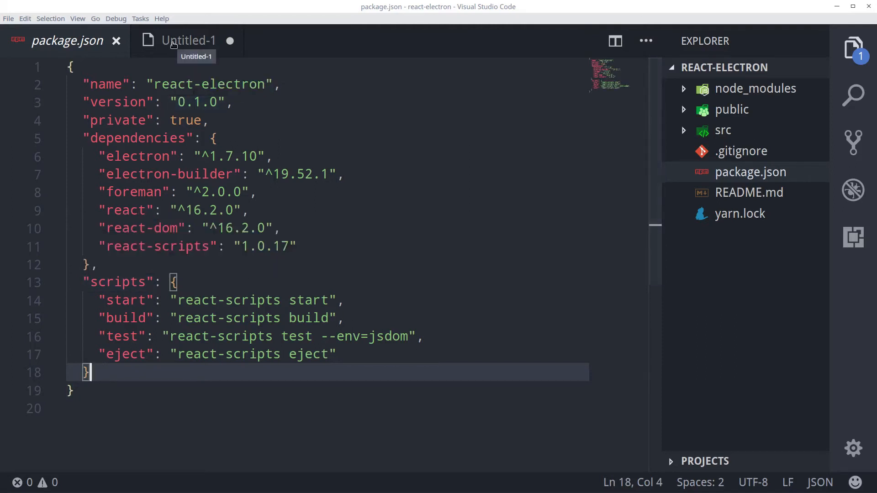
# Replace package.json's scripts block with the scratch file's version adding dev, electron and ebuild
pyautogui.click(186, 41)
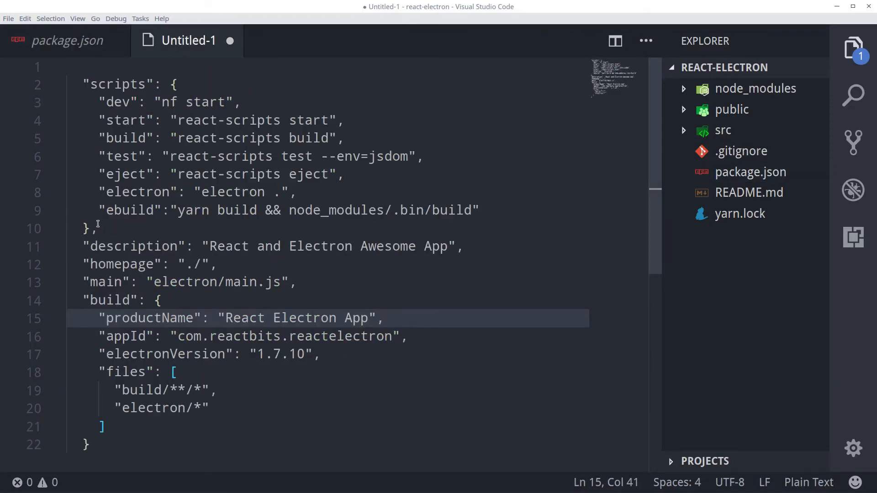
pyautogui.moveTo(81, 84); pyautogui.dragTo(478, 210)
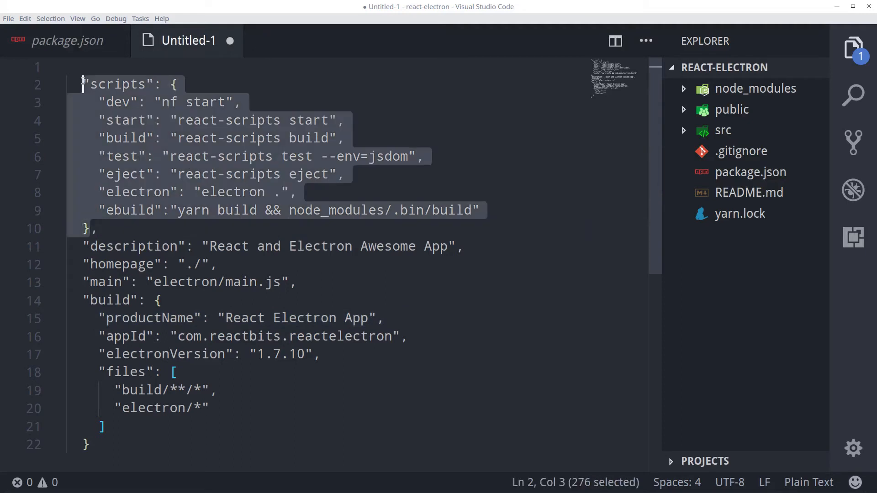
pyautogui.click(64, 40)
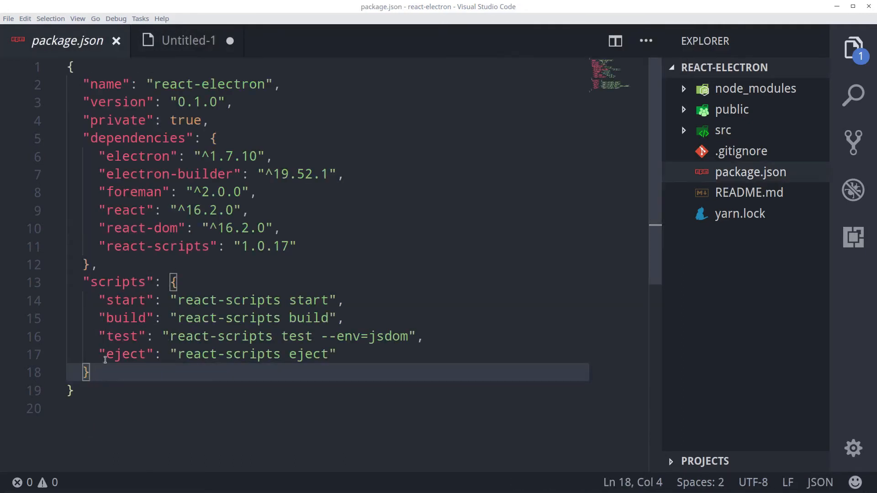
pyautogui.moveTo(87, 372); pyautogui.dragTo(81, 282)
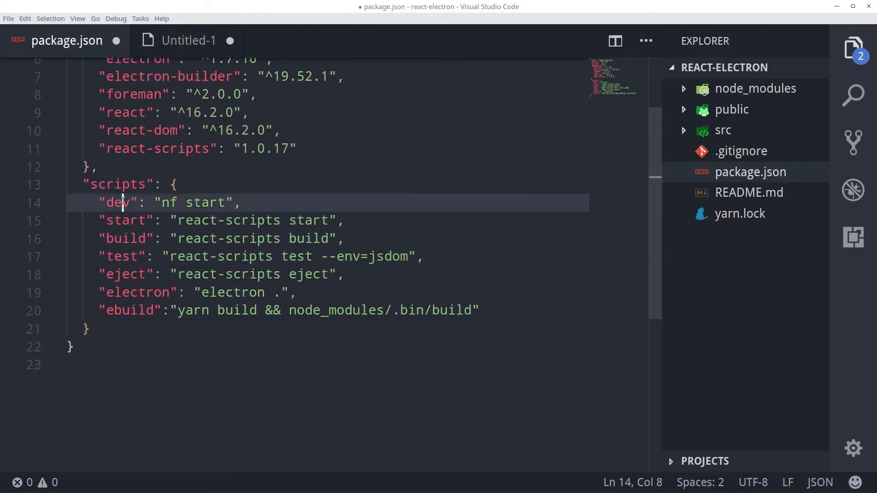
pyautogui.doubleClick(118, 203)
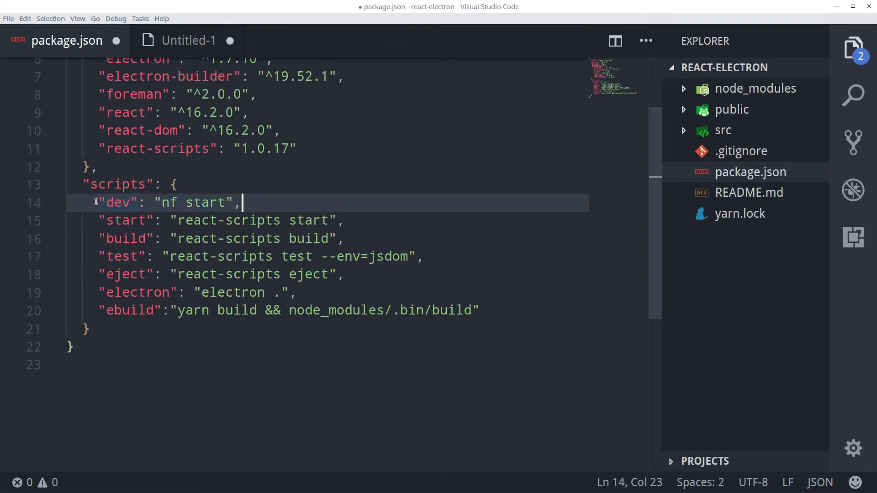
pyautogui.moveTo(133, 220)
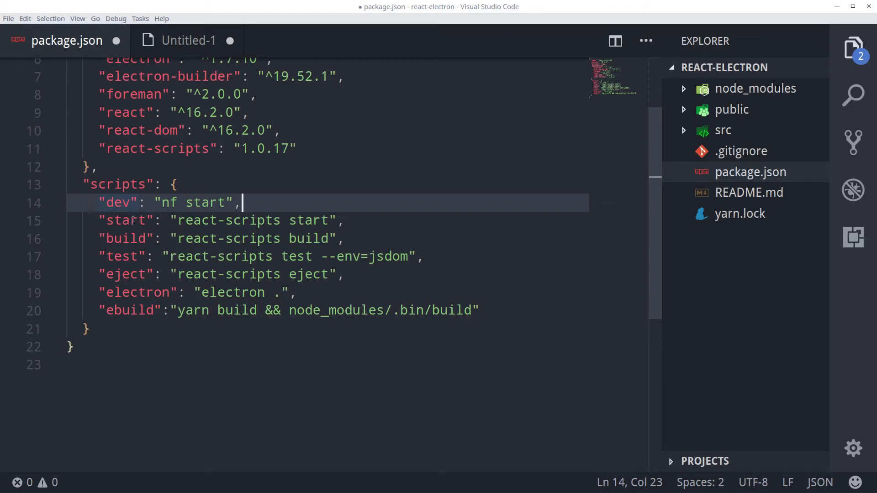
pyautogui.moveTo(165, 256)
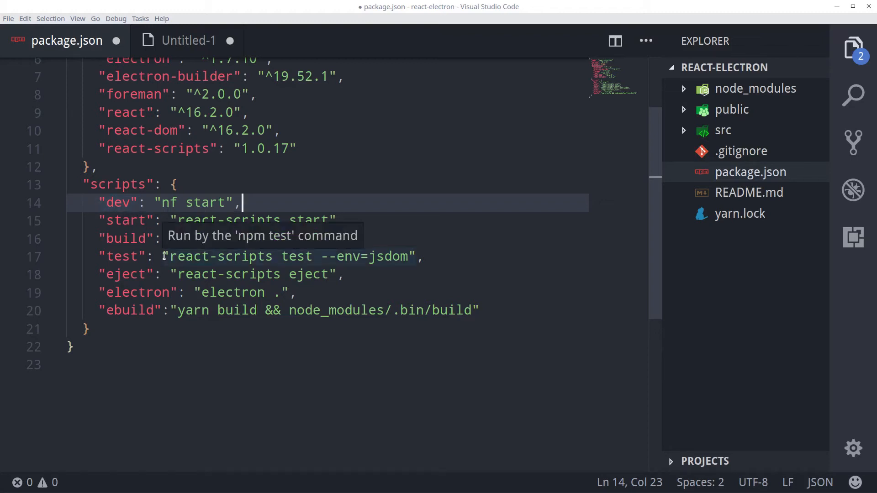
pyautogui.moveTo(132, 292)
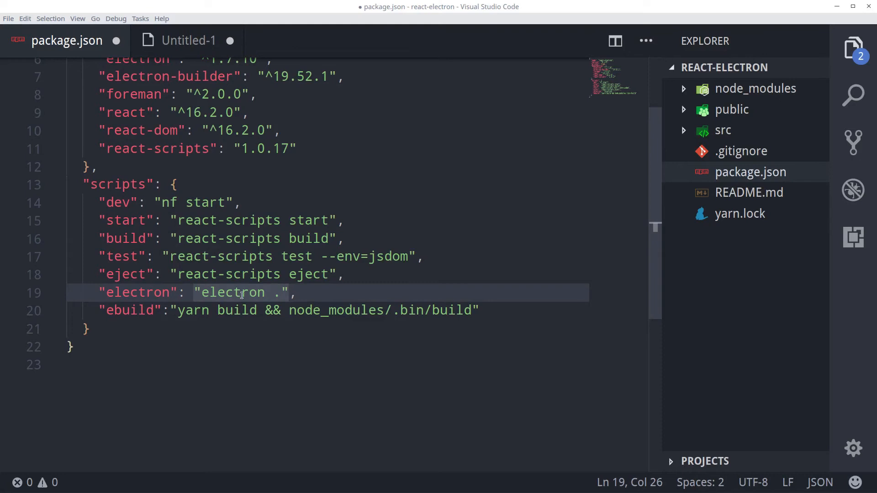
# Copy the settings block (description, main electron/main.js, build) from the scratch file into package.json
pyautogui.click(188, 40)
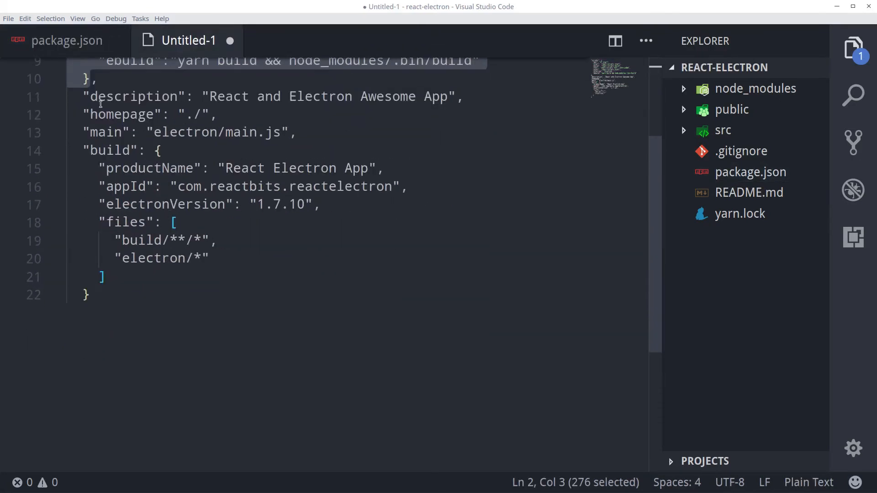
pyautogui.click(84, 97)
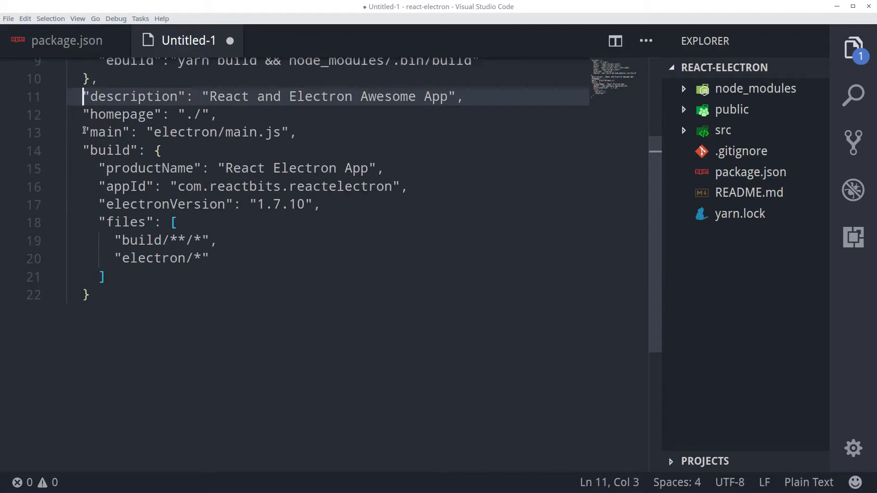
pyautogui.moveTo(83, 96); pyautogui.dragTo(90, 295)
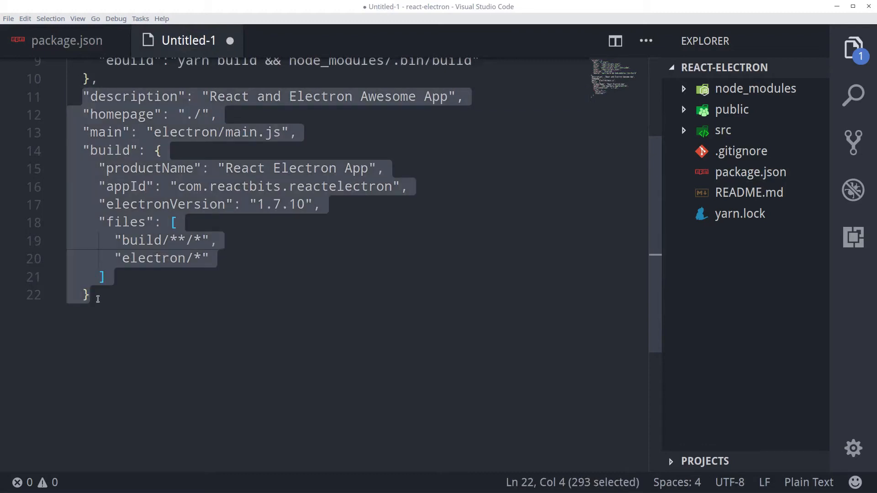
pyautogui.click(67, 40)
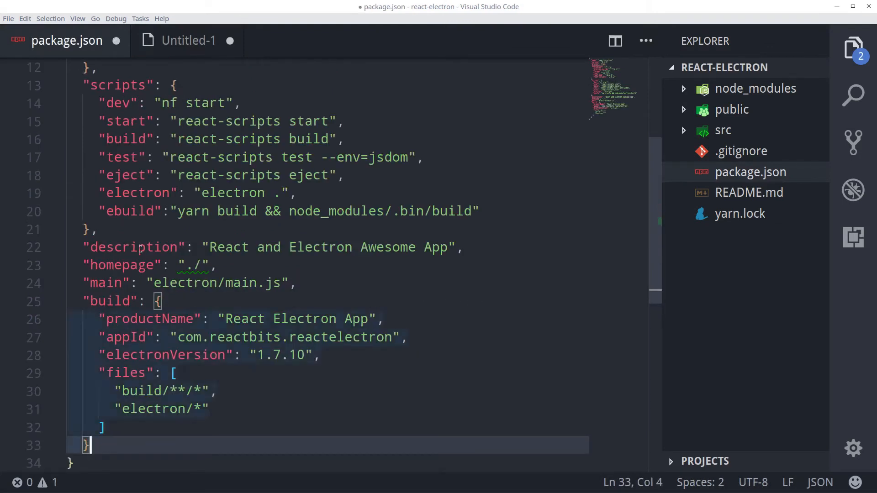
# Correct the homepage value in package.json to "./"
pyautogui.doubleClick(133, 247)
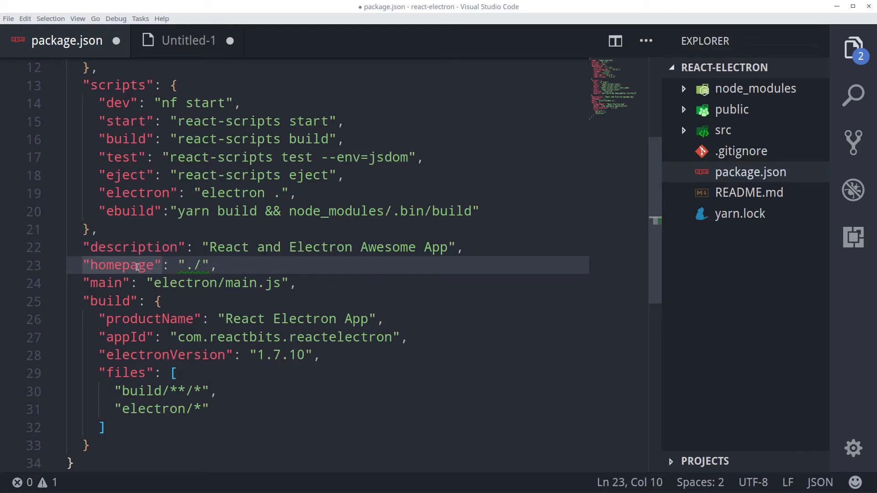
pyautogui.moveTo(195, 265)
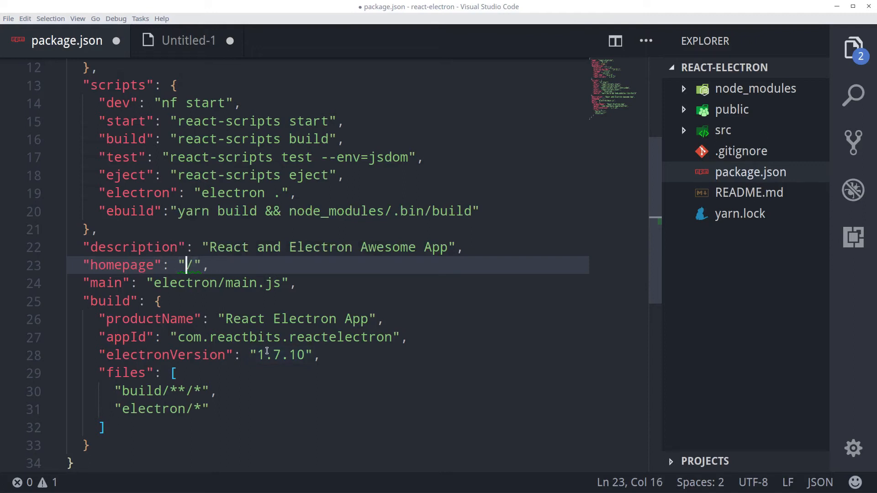
pyautogui.write('.')
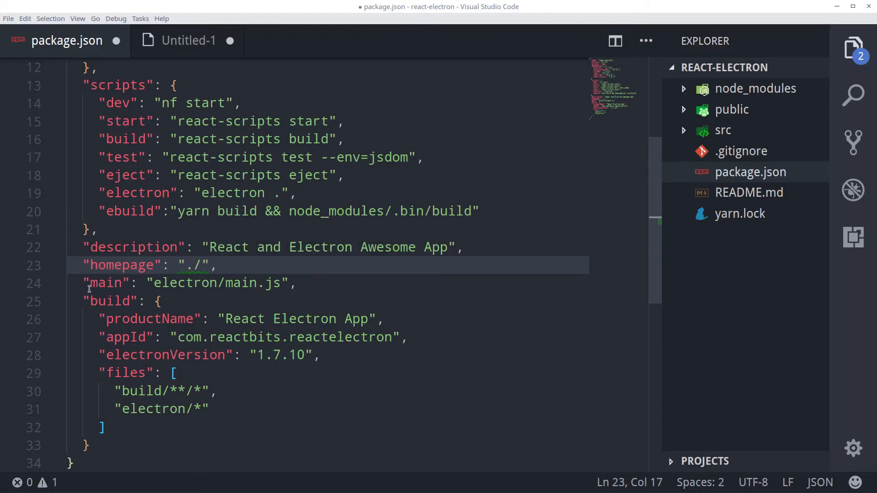
pyautogui.click(297, 283)
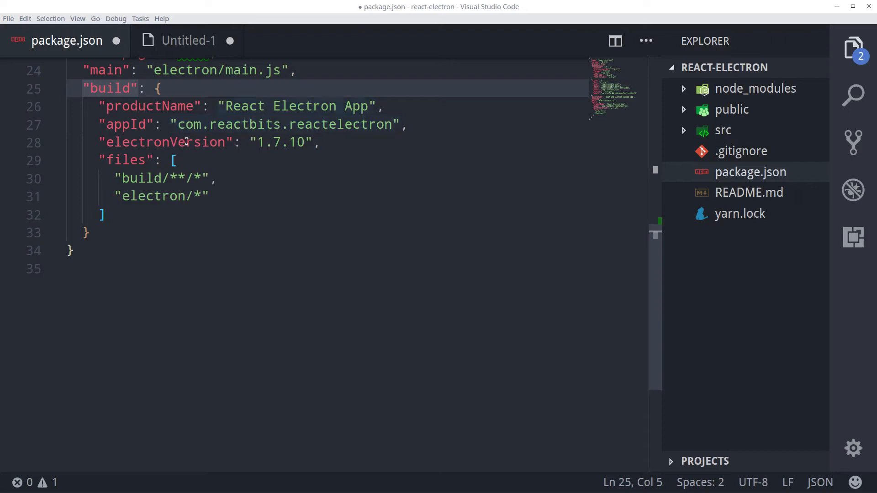
pyautogui.moveTo(127, 210)
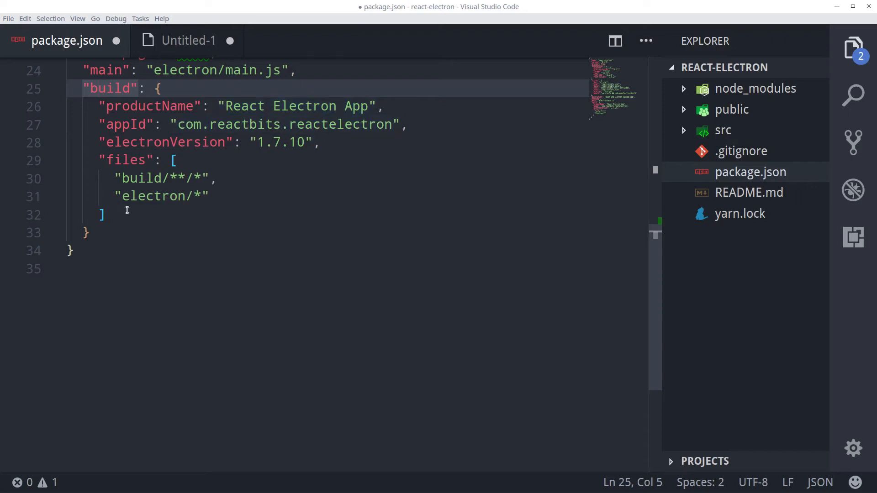
pyautogui.moveTo(152, 188)
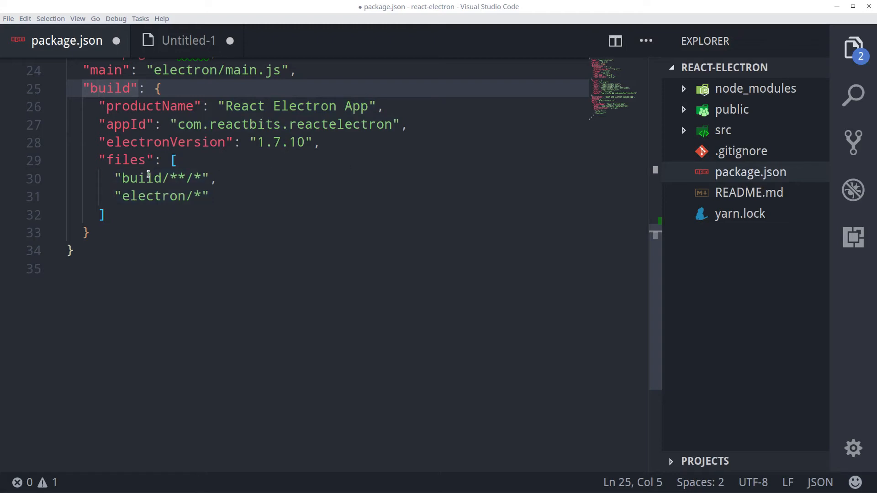
# Review the build files list (build/**/*, electron/*) and save package.json
pyautogui.doubleClick(139, 178)
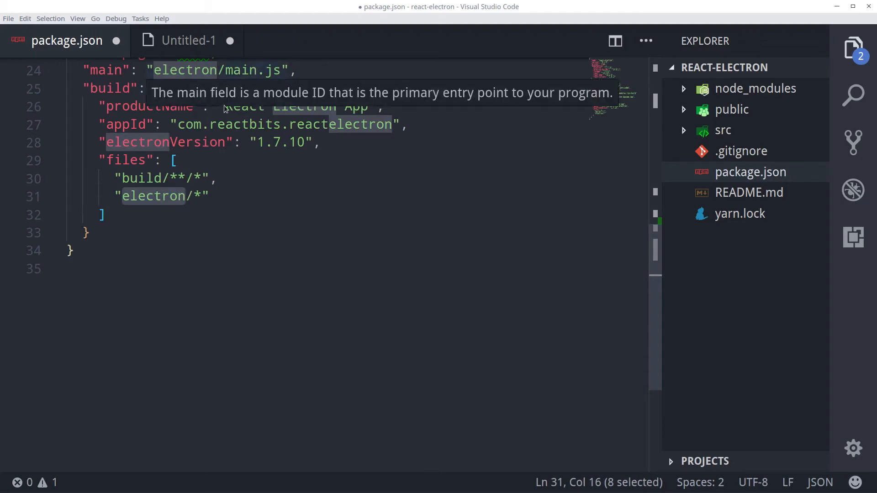
pyautogui.moveTo(277, 129)
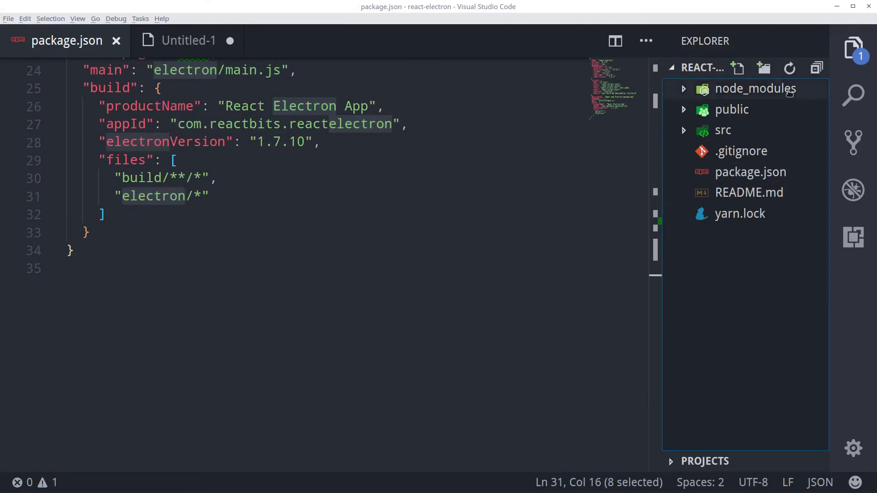
# Create an electron folder at the project root with a new main.js file inside it
pyautogui.click(763, 68)
pyautogui.write('electron')
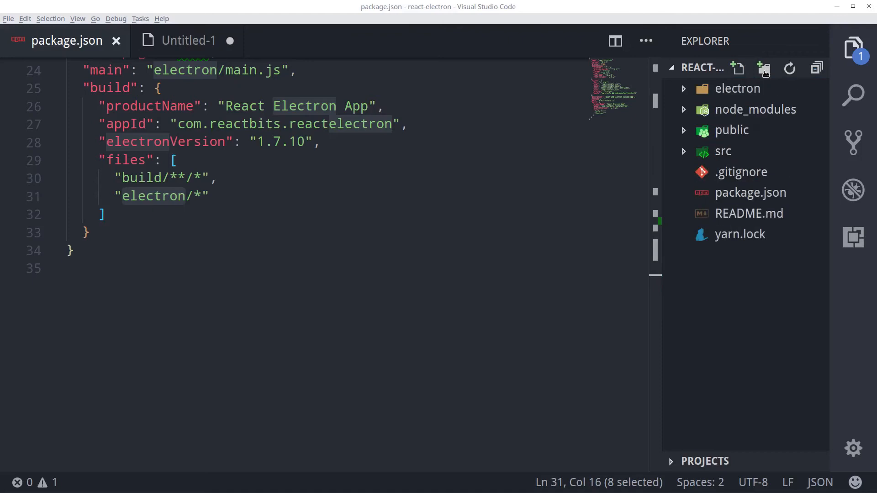
pyautogui.rightClick(737, 88)
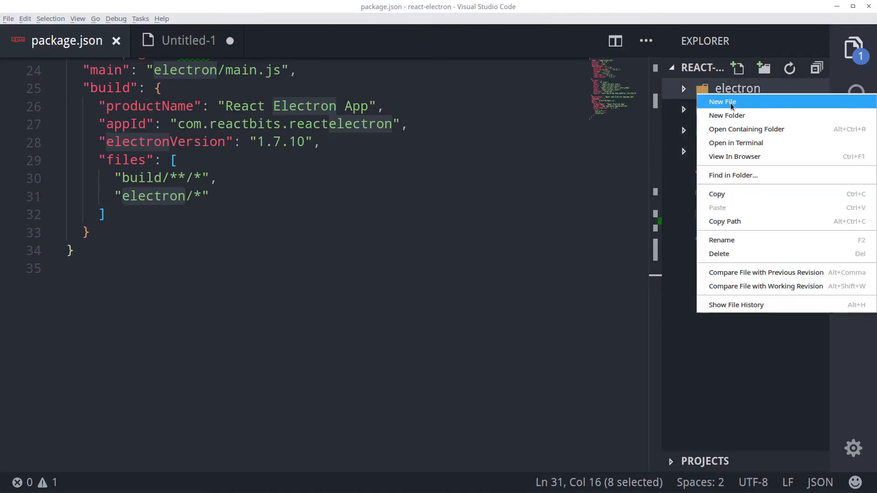
pyautogui.click(722, 102)
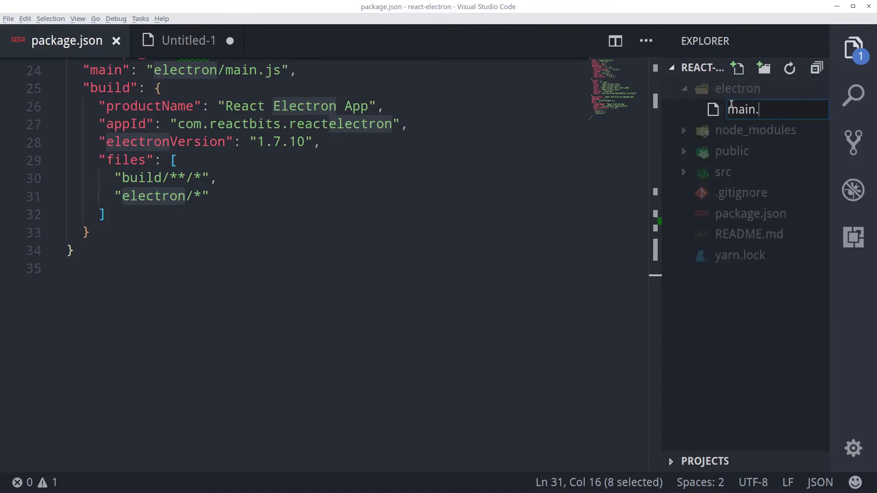
pyautogui.write('js')
pyautogui.press('Enter')
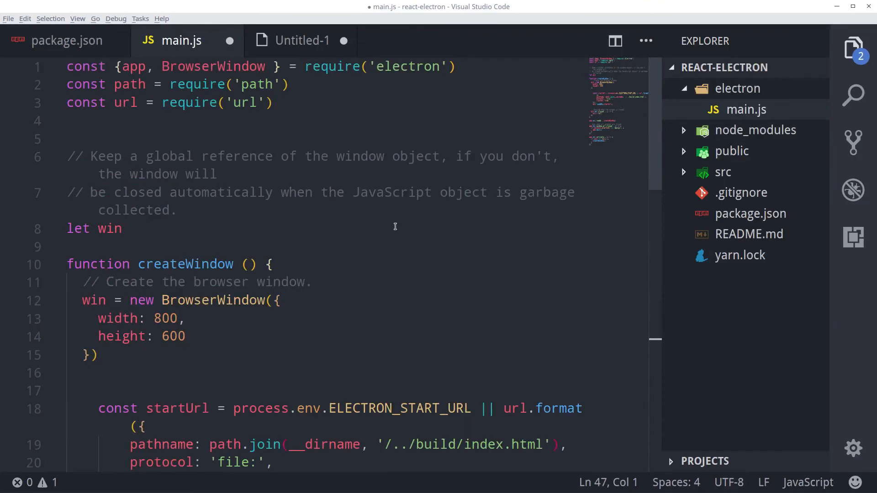
pyautogui.moveTo(374, 224)
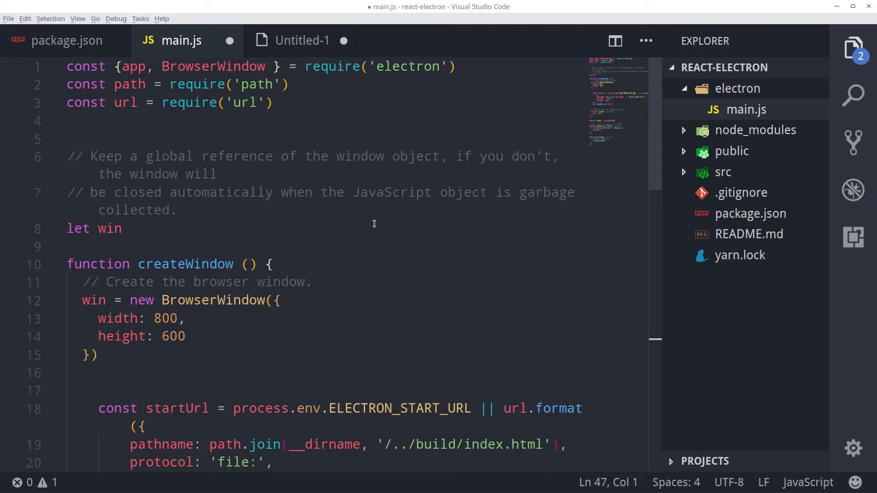
pyautogui.moveTo(269, 181)
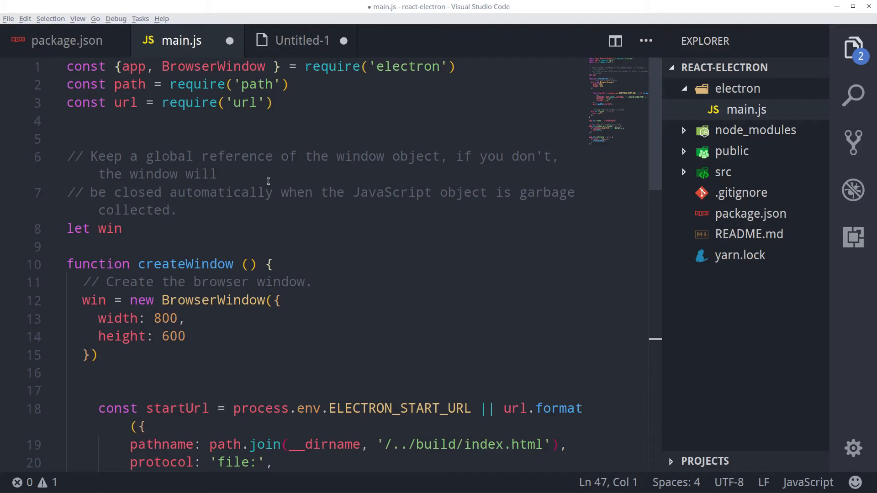
# Paste the Electron startup code opening an 800×600 window loading ELECTRON_START_URL or build/index.html, and save
pyautogui.scroll(-3)
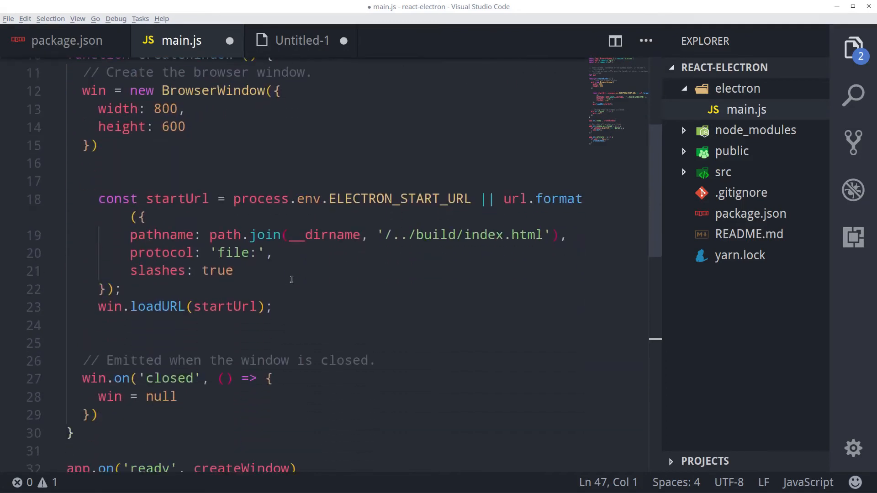
pyautogui.moveTo(301, 309)
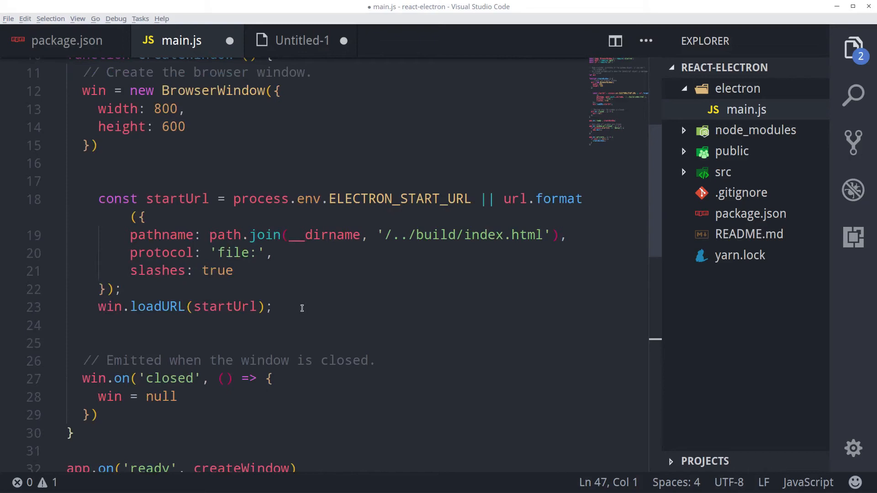
pyautogui.moveTo(312, 309)
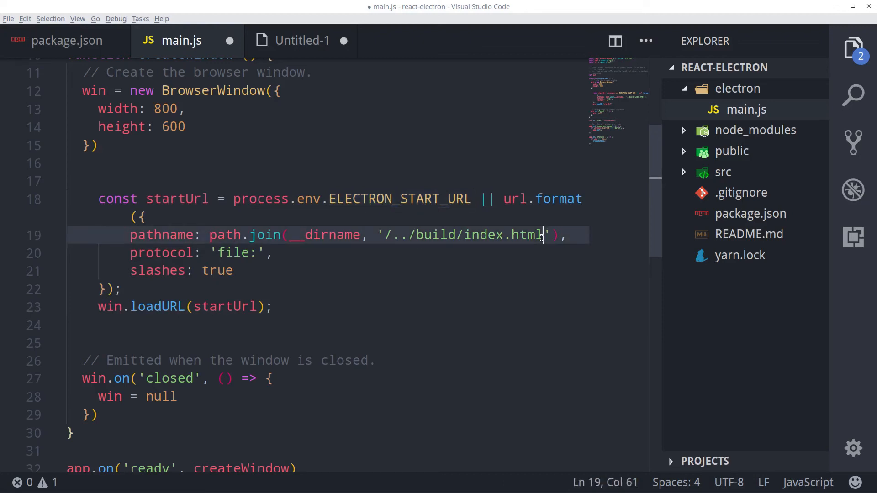
pyautogui.doubleClick(435, 234)
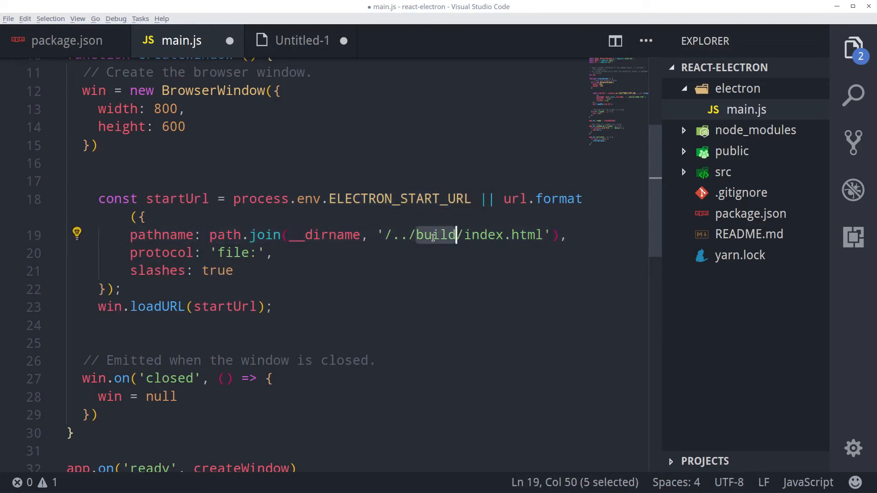
pyautogui.click(433, 236)
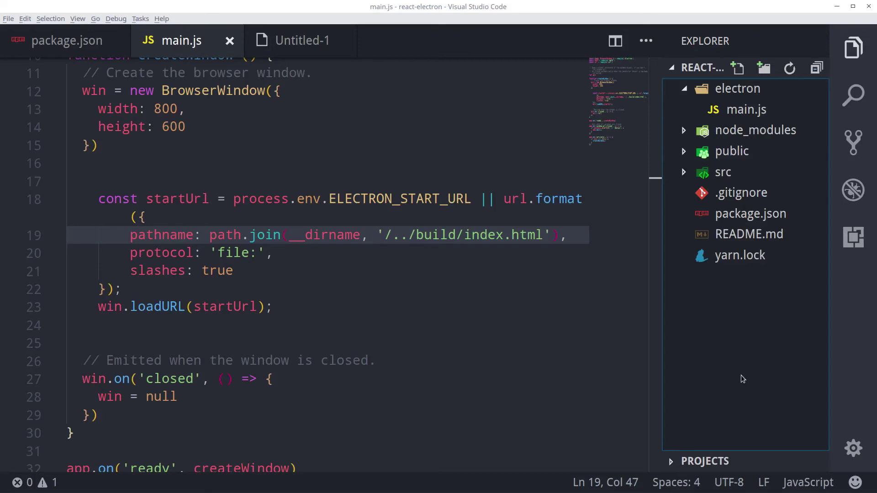
pyautogui.moveTo(727, 323)
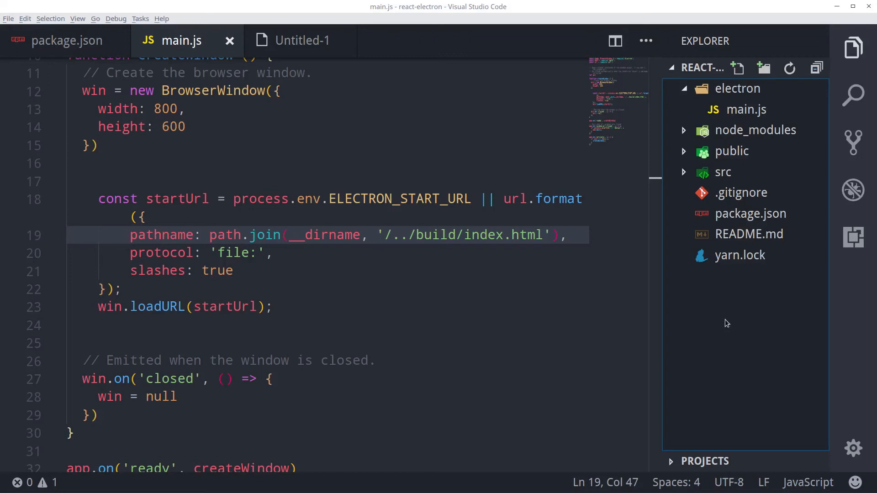
# Create a new file named Procfile at the project root
pyautogui.rightClick(737, 89)
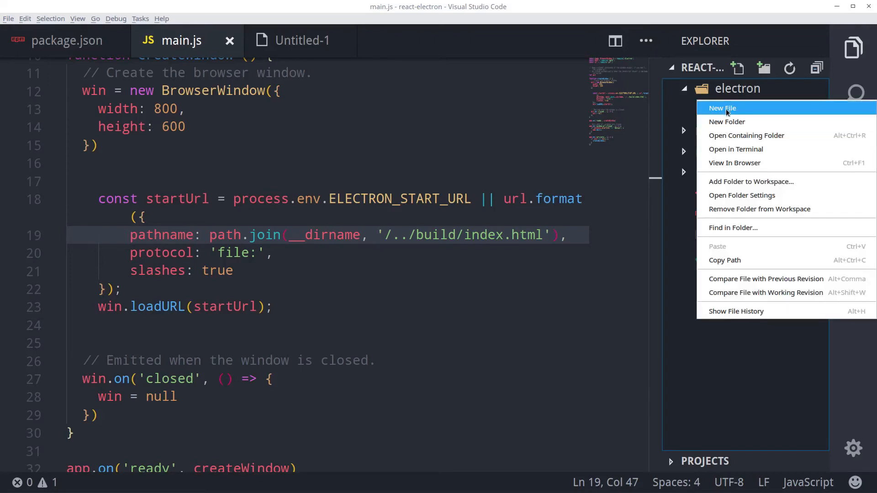
pyautogui.click(722, 107)
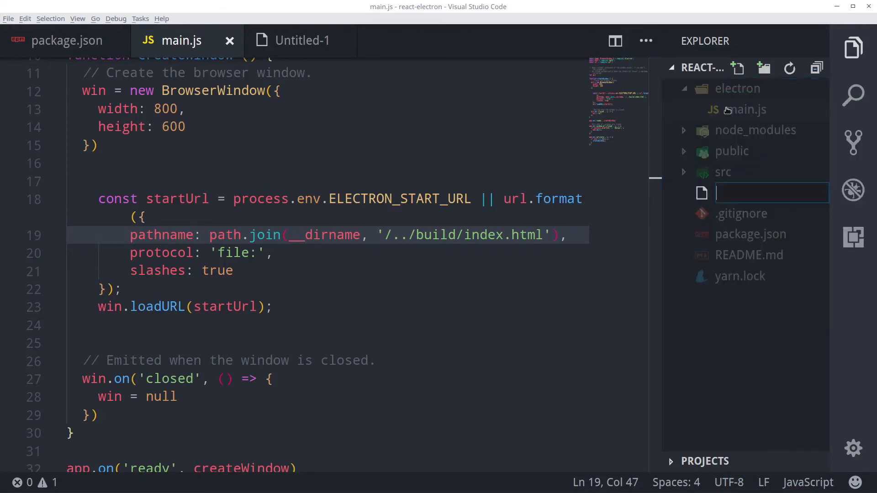
pyautogui.write('Procfi')
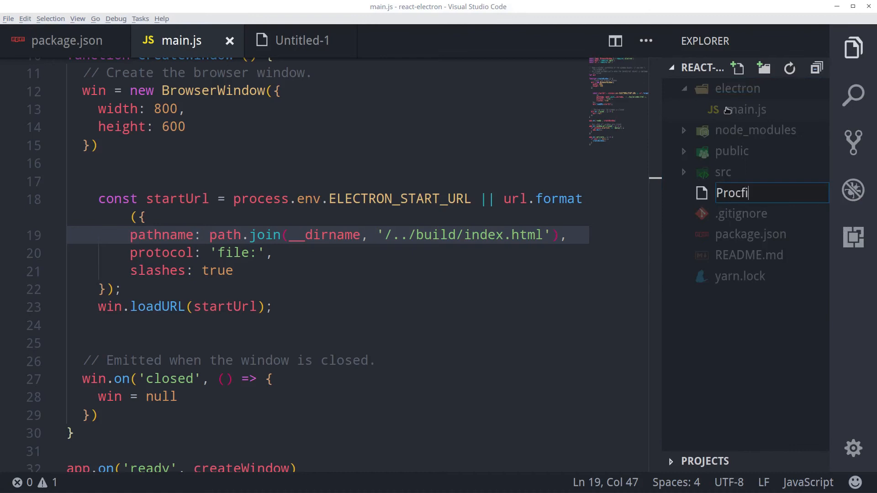
pyautogui.press('Enter')
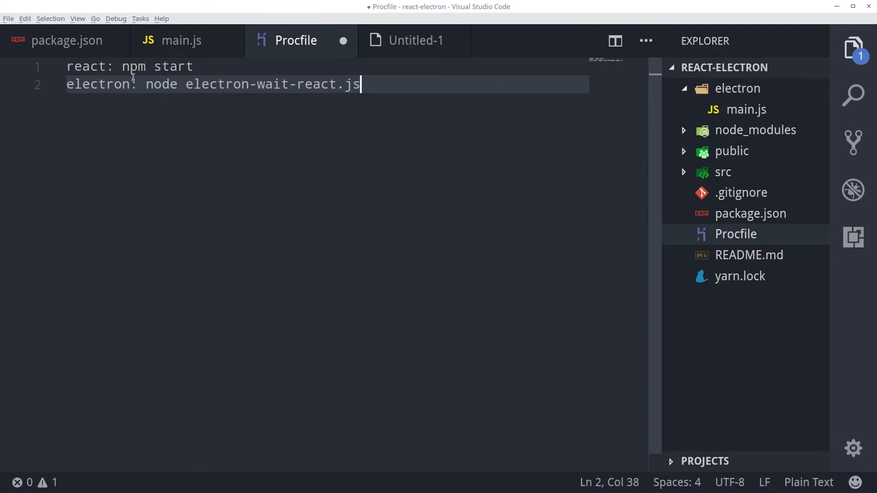
# Set Procfile to 'react: yarn start' and 'electron: node electron-wait-react.js', then save
pyautogui.doubleClick(134, 67)
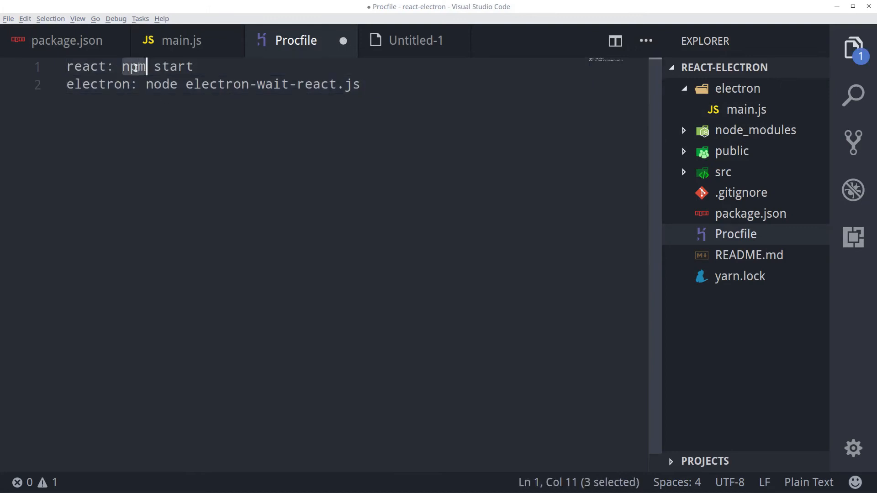
pyautogui.write('yarn')
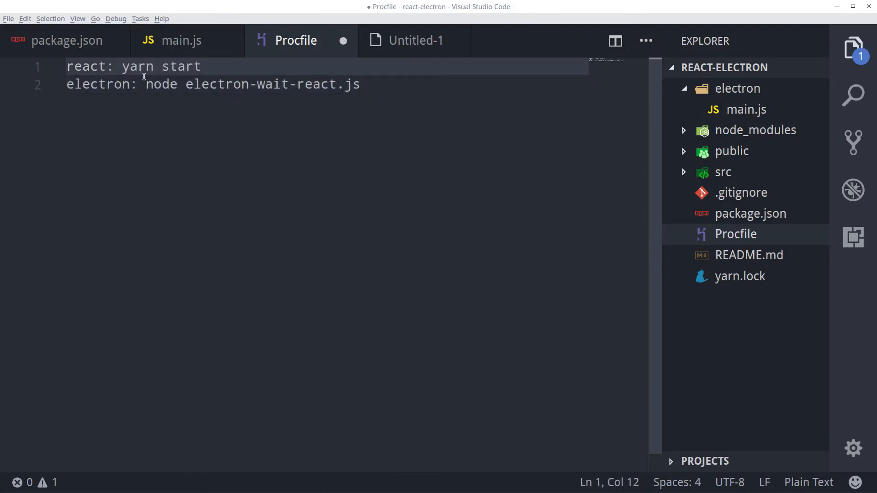
pyautogui.click(105, 85)
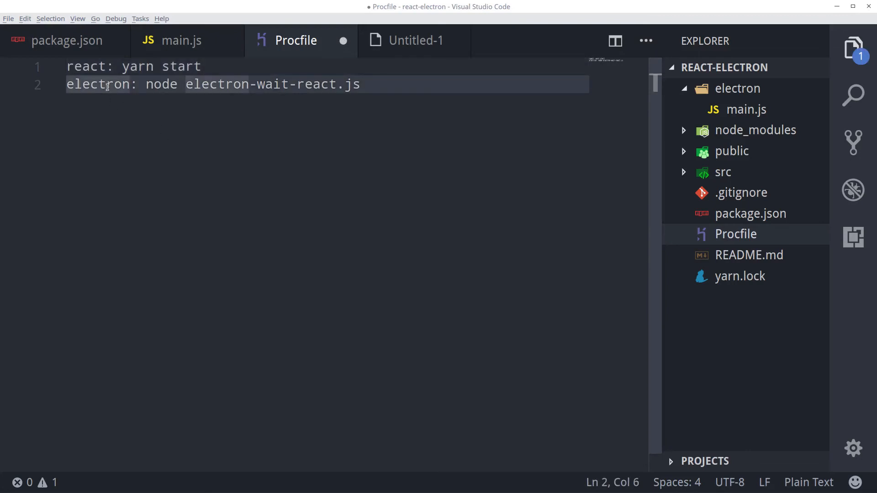
pyautogui.moveTo(382, 86)
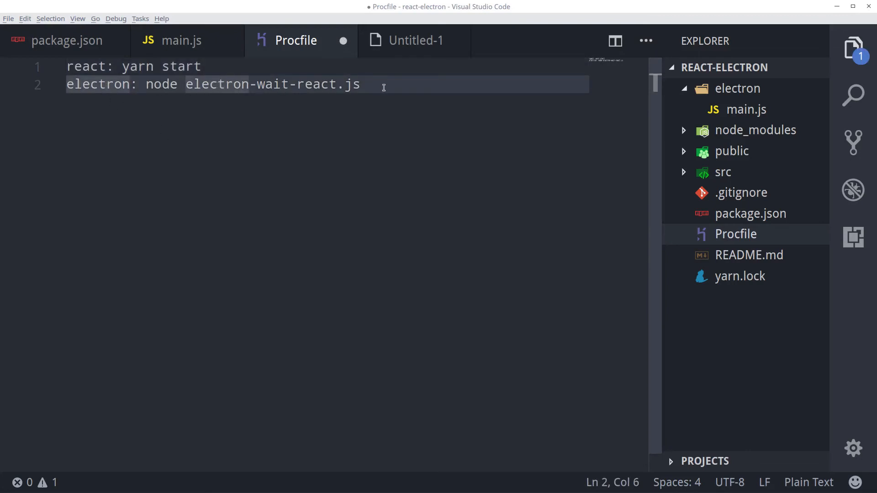
pyautogui.press('ctrl+s')
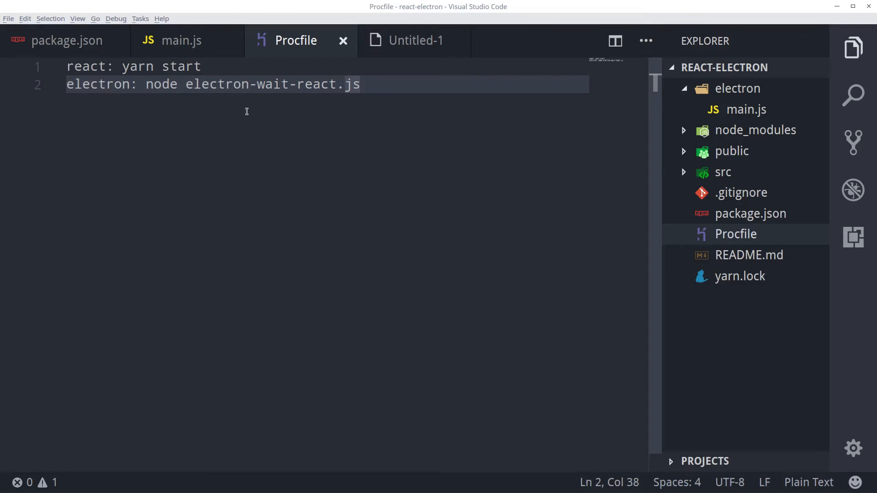
pyautogui.moveTo(503, 169)
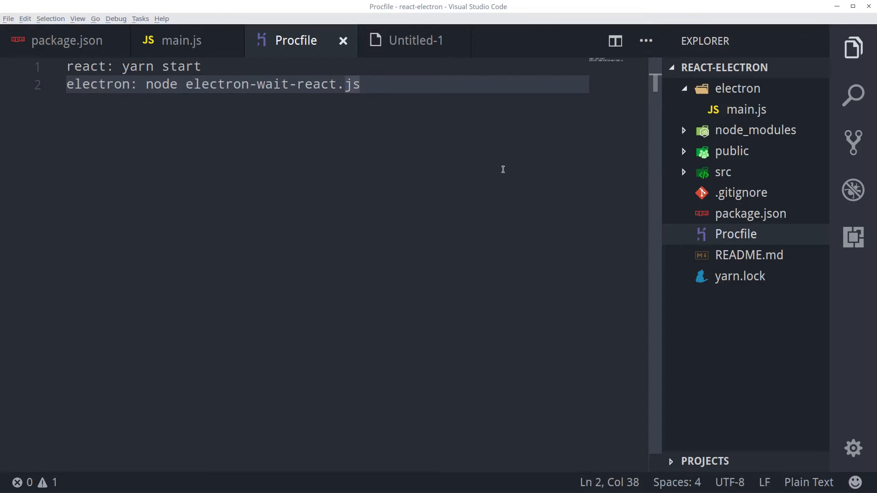
# Create a new file named electron-wait-react.js at the project root
pyautogui.rightClick(723, 68)
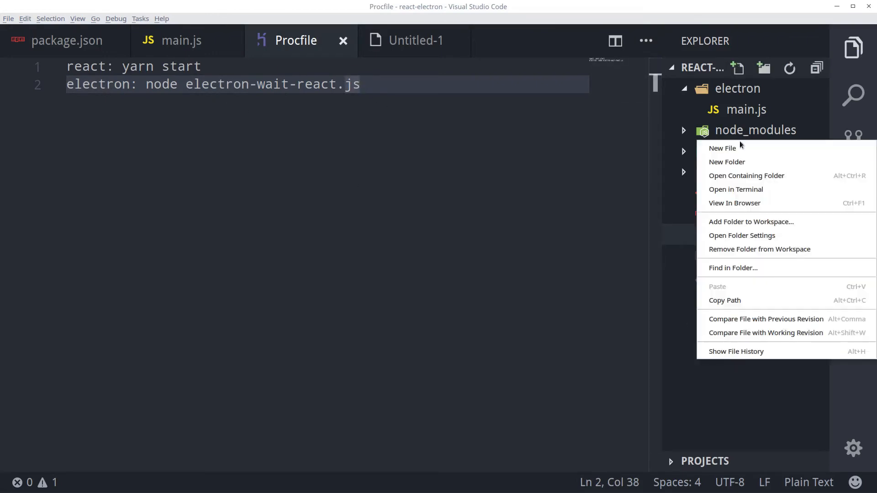
pyautogui.click(722, 148)
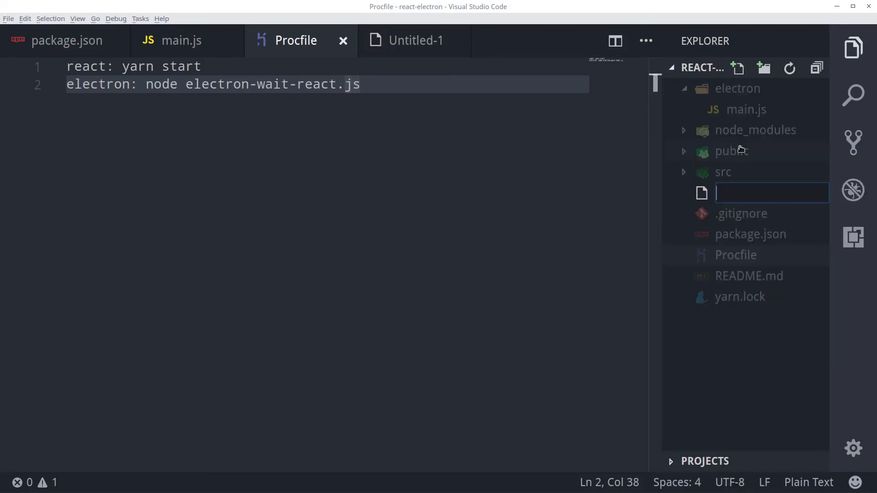
pyautogui.write('electron-wait-')
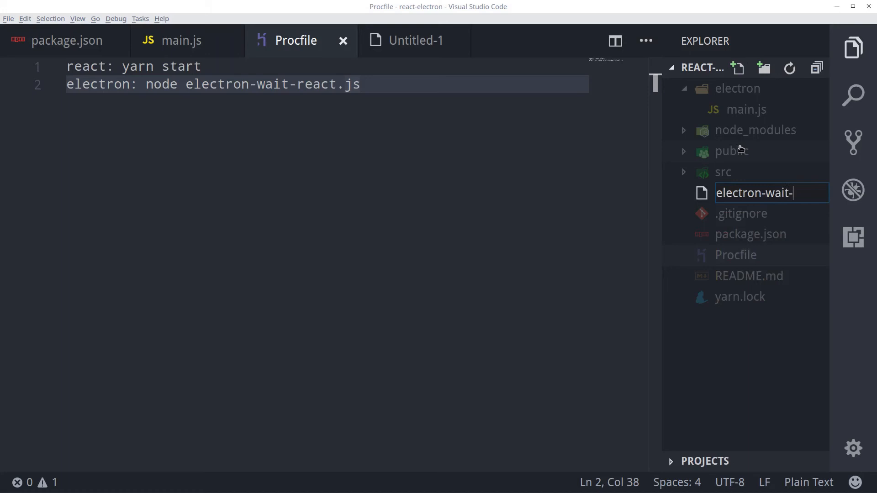
pyautogui.write('react.j')
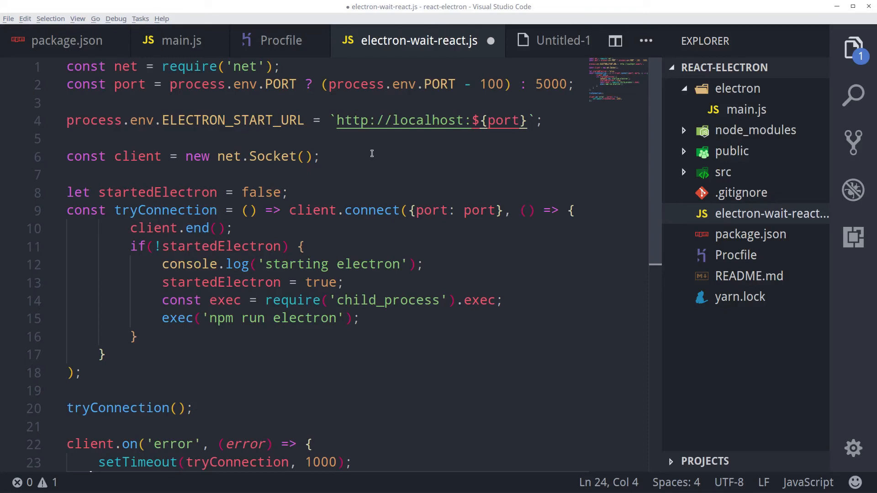
# Paste the script that polls the React port before launching Electron, and save it
pyautogui.press('ctrl+s')
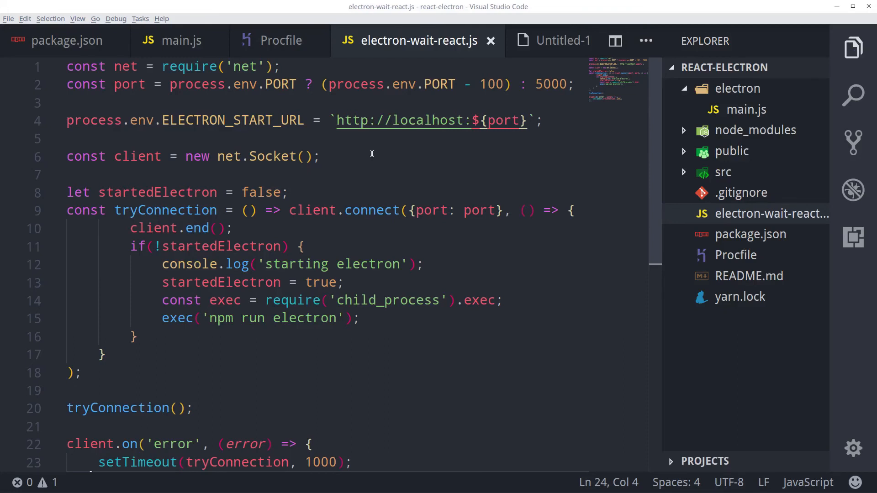
pyautogui.click(383, 210)
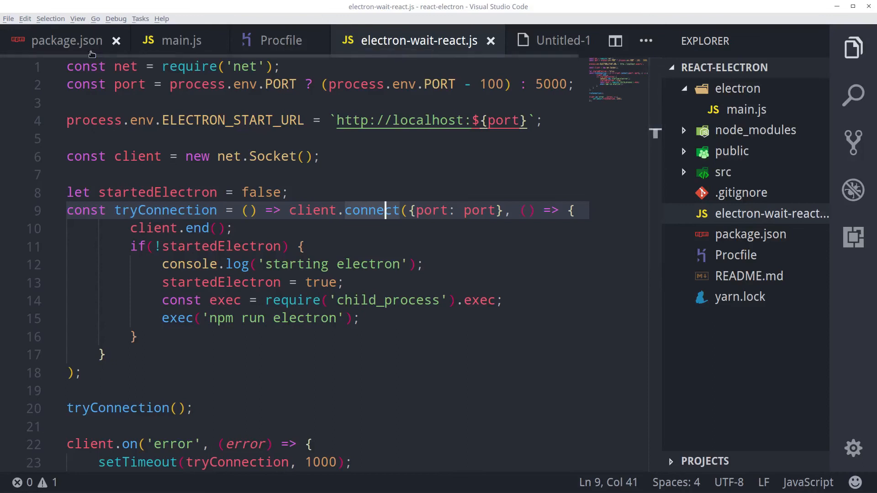
# Review package.json, main.js and the Procfile, then return to electron-wait-react.js
pyautogui.click(66, 40)
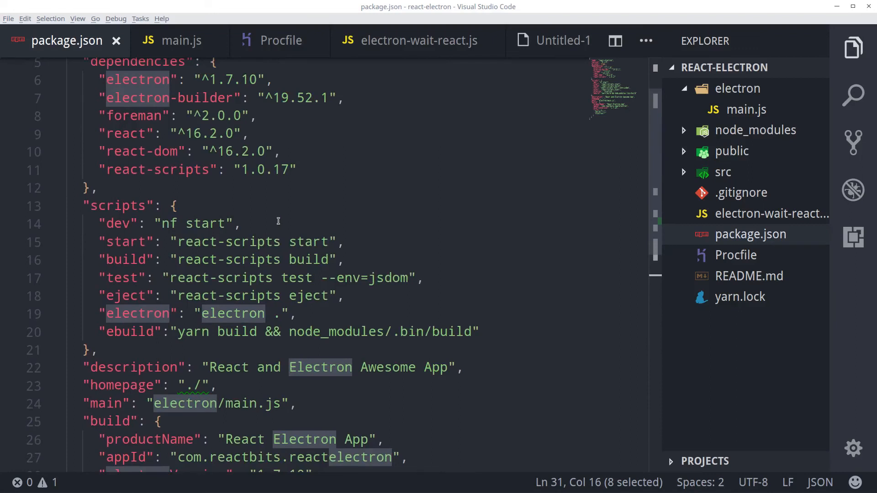
pyautogui.click(180, 41)
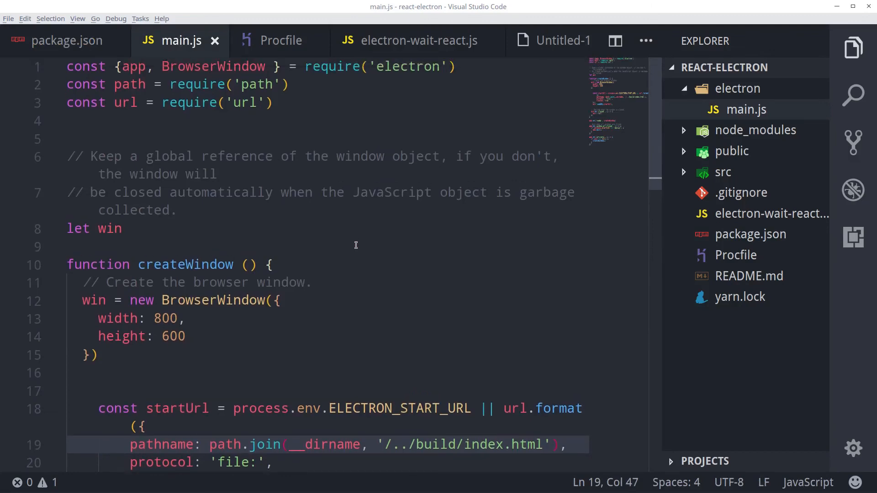
pyautogui.click(280, 41)
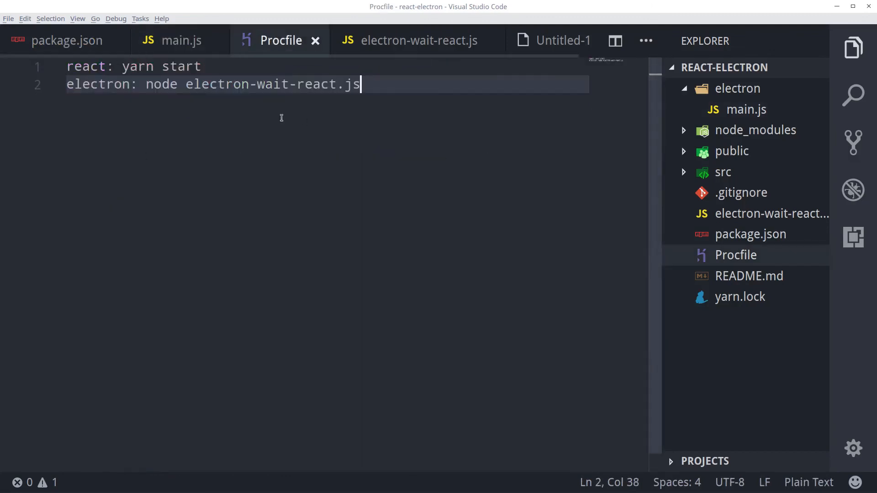
pyautogui.moveTo(338, 209)
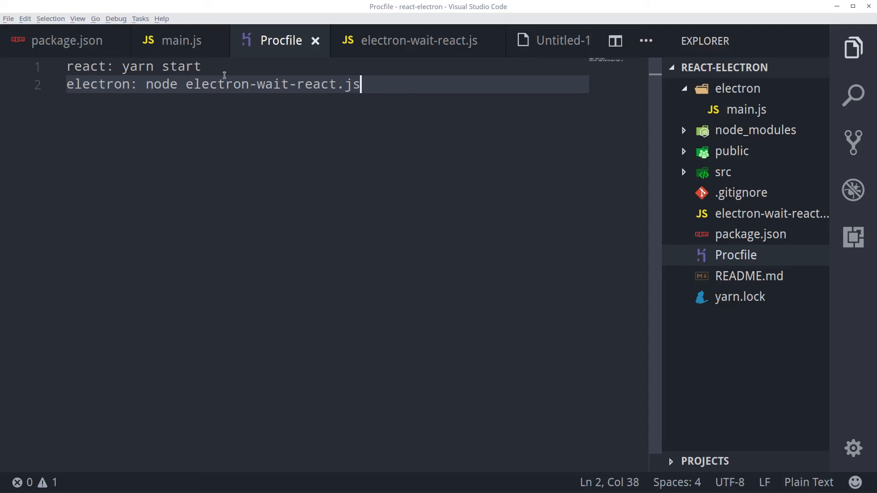
pyautogui.moveTo(380, 93)
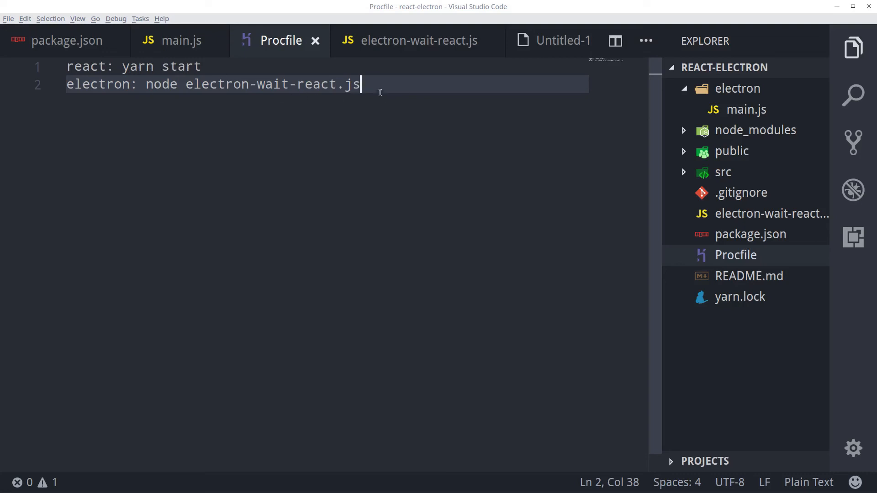
pyautogui.moveTo(408, 47)
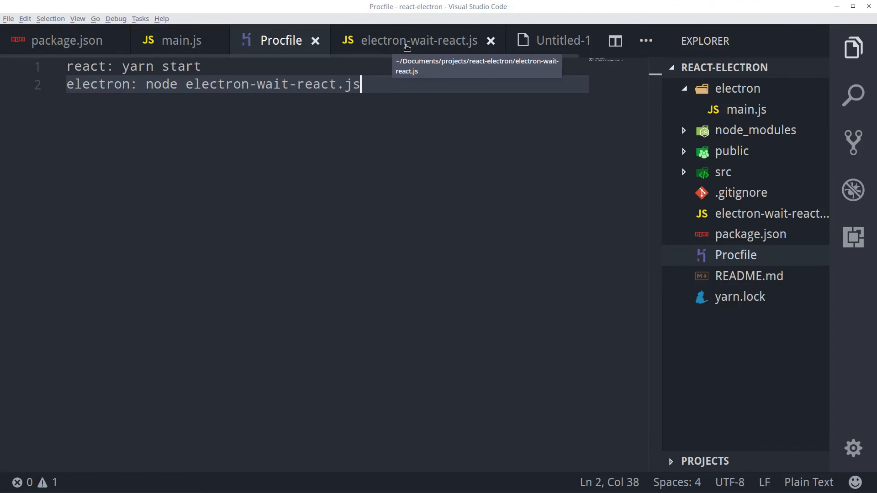
pyautogui.click(419, 40)
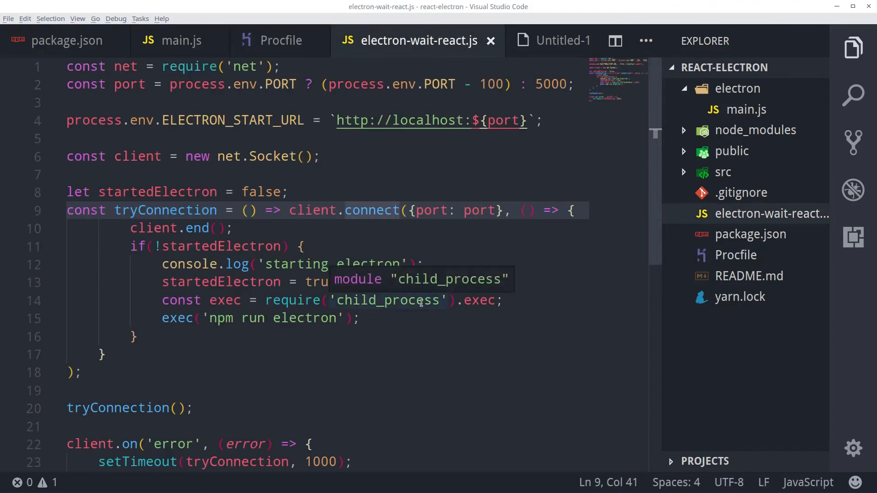
pyautogui.moveTo(460, 146)
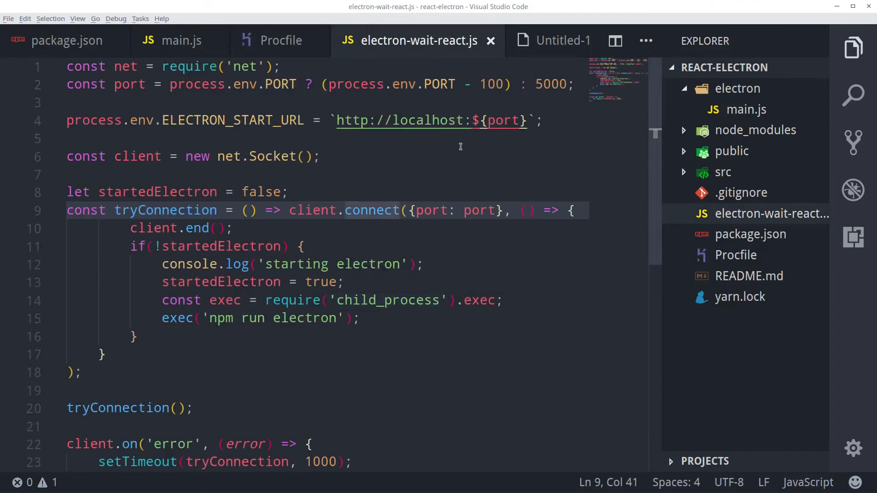
pyautogui.moveTo(484, 170)
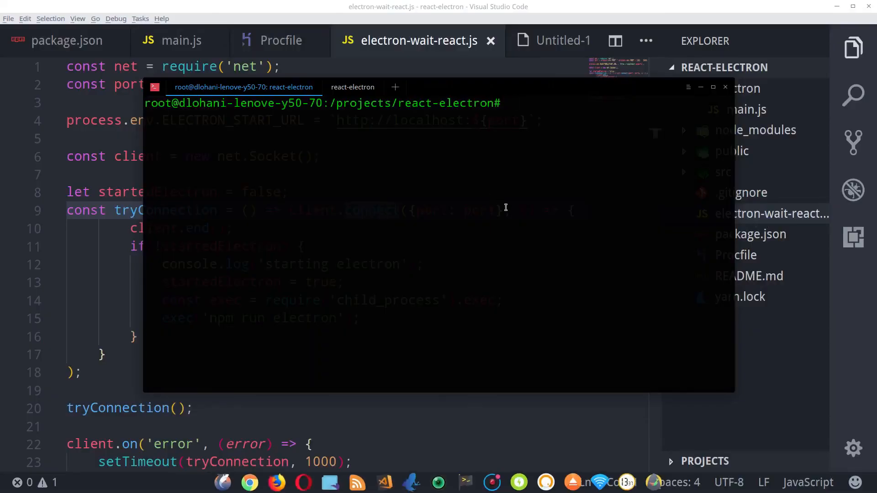
# Run 'yarn dev' and move the React App window aside to reveal the terminal log
pyautogui.write('yarn dev')
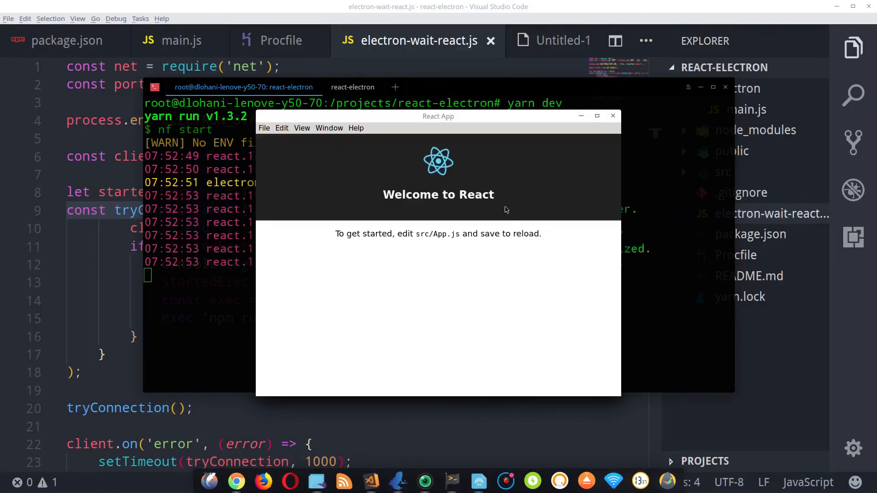
pyautogui.moveTo(499, 183)
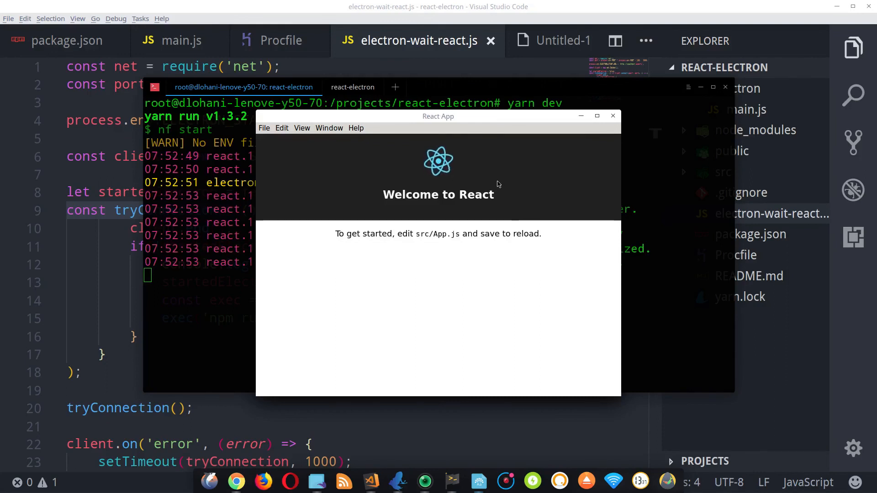
pyautogui.moveTo(438, 116); pyautogui.dragTo(421, 88)
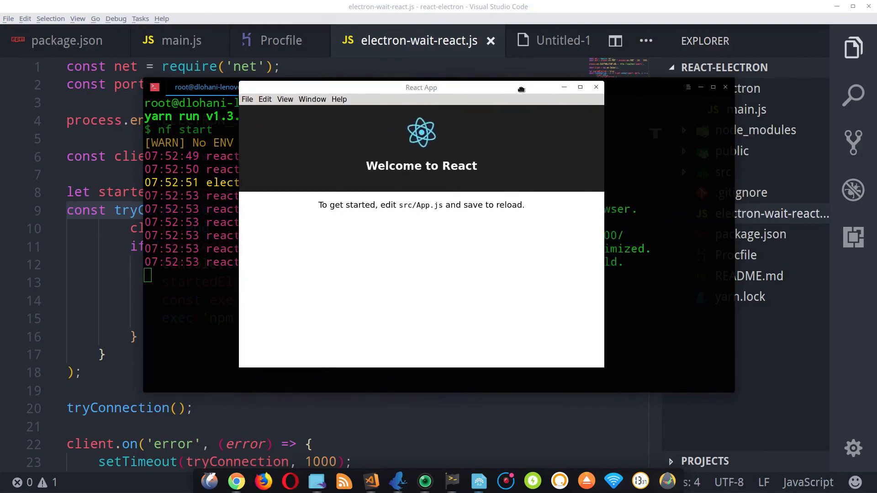
pyautogui.moveTo(521, 91)
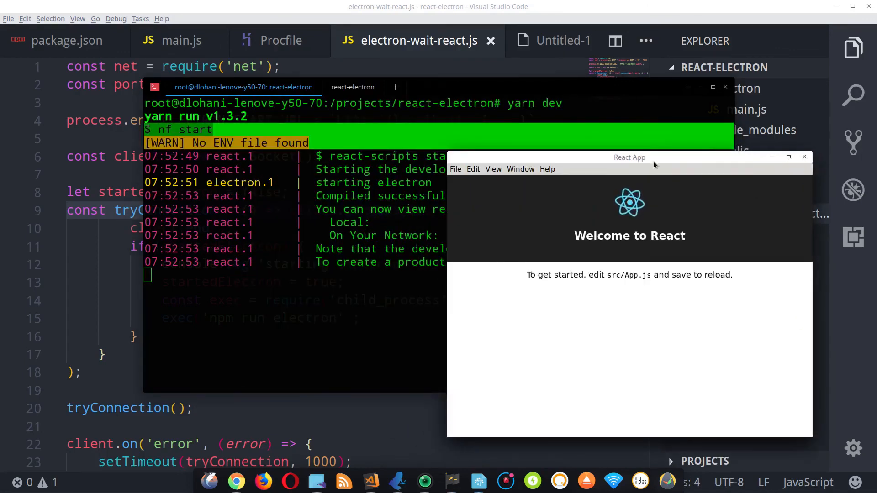
pyautogui.moveTo(629, 156); pyautogui.dragTo(495, 134)
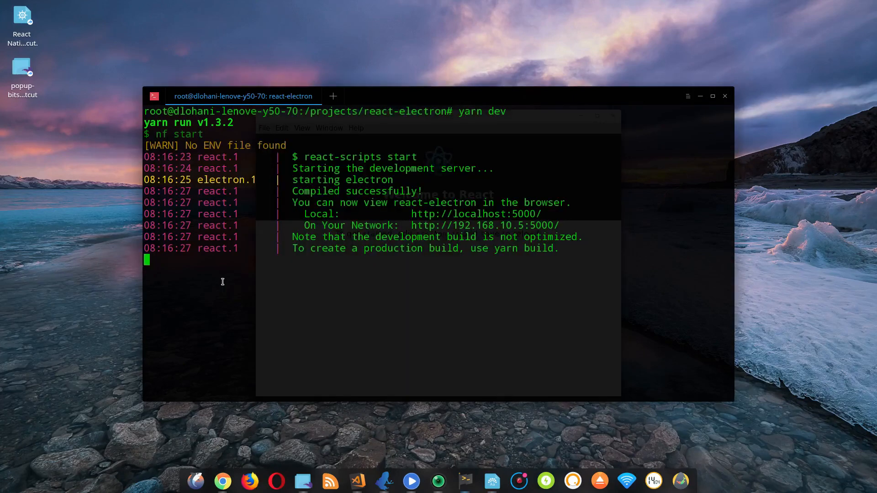
# Stop the running dev processes with Ctrl+C and begin a new yarn command
pyautogui.press('ctrl+c')
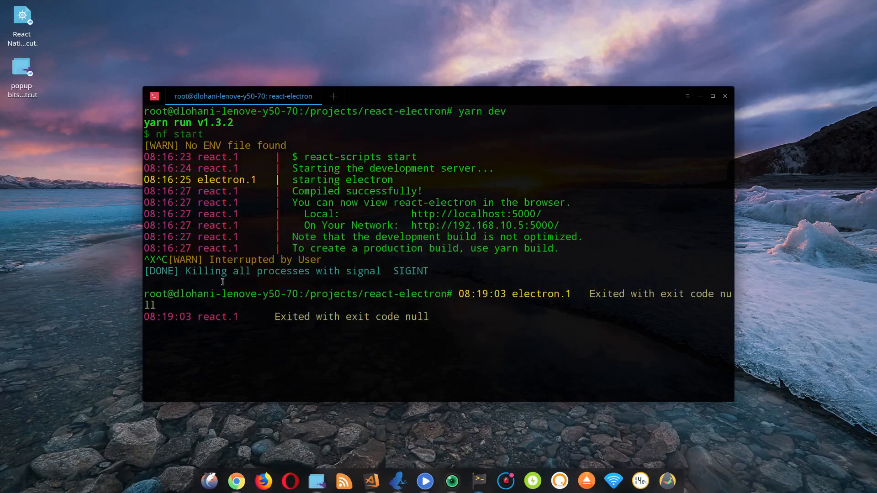
pyautogui.write('ya')
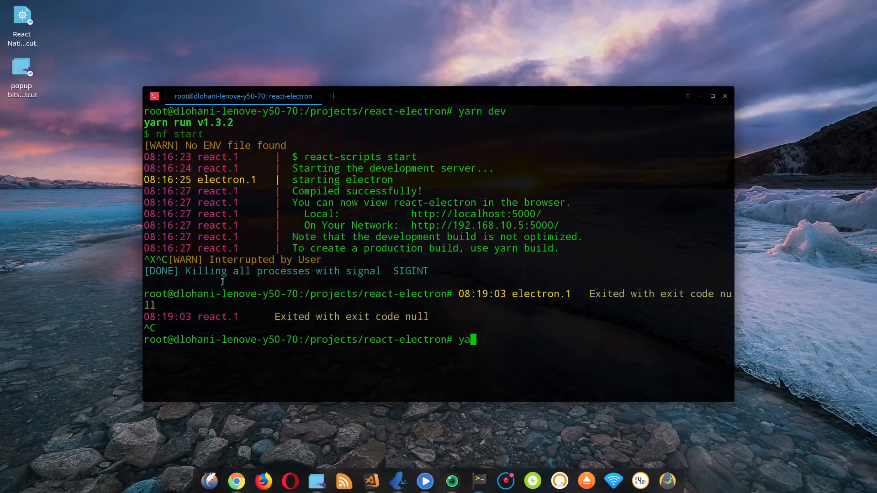